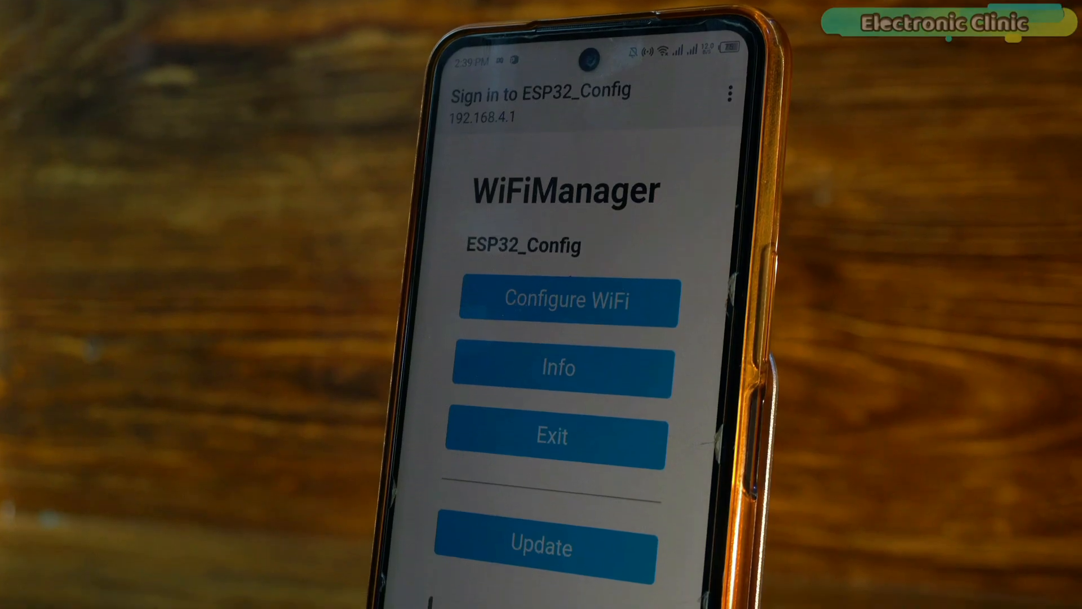
Step: Join the open ESP32_Config network from the Quick Settings Wi-Fi list
{"action": "scroll", "scroll_direction": "down", "scroll_amount": 3}
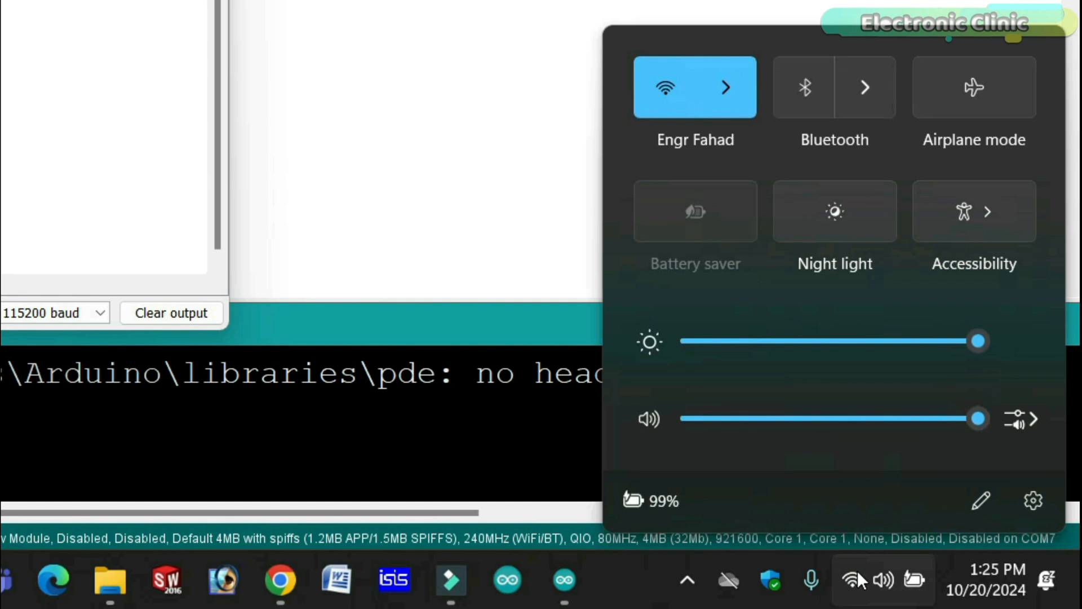
{"action": "left_click", "coordinate": [723, 87]}
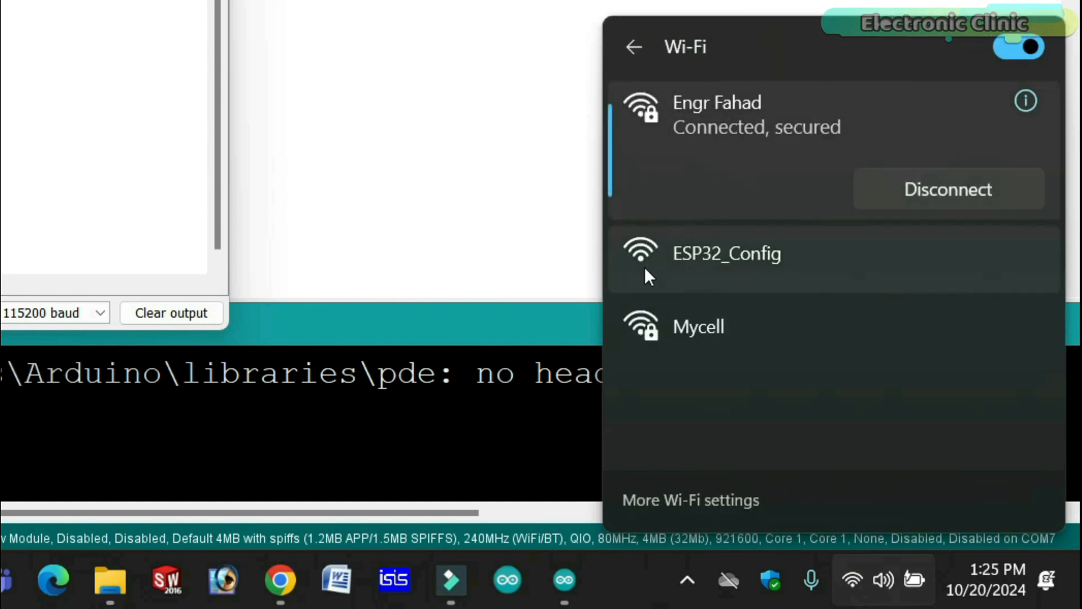
{"action": "left_click", "coordinate": [726, 254]}
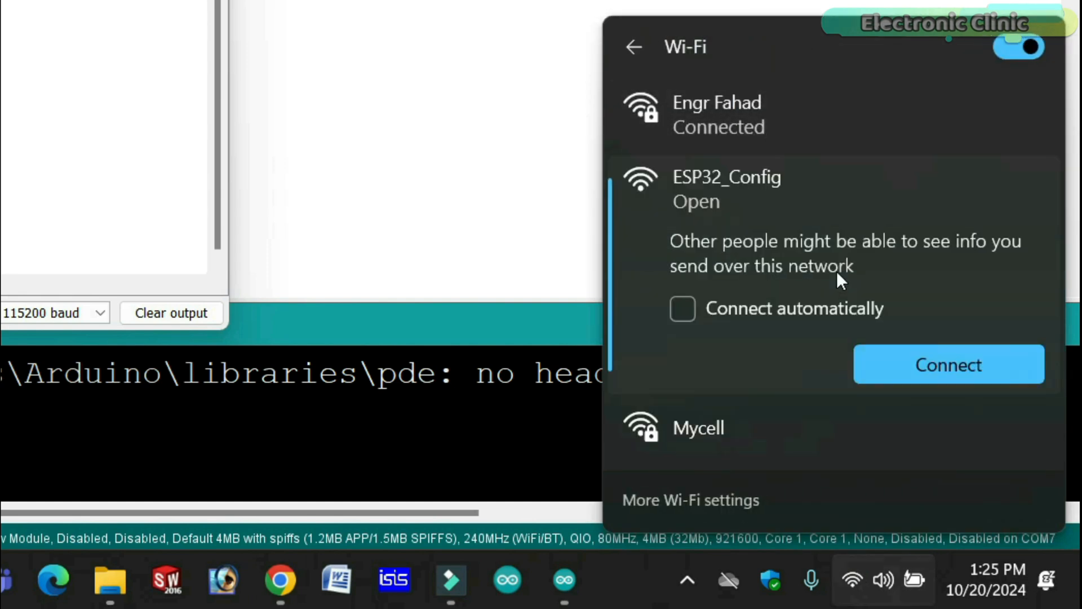
{"action": "left_click", "coordinate": [948, 364]}
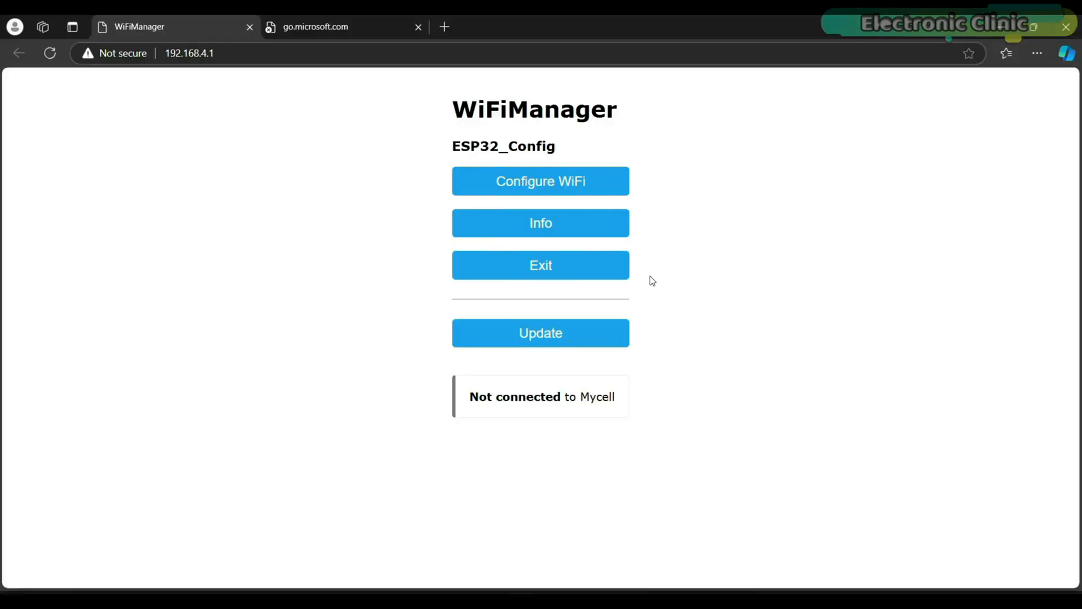
Step: In the WiFiManager portal, set the second scanned network as SSID and start entering its password
{"action": "left_click", "coordinate": [540, 181]}
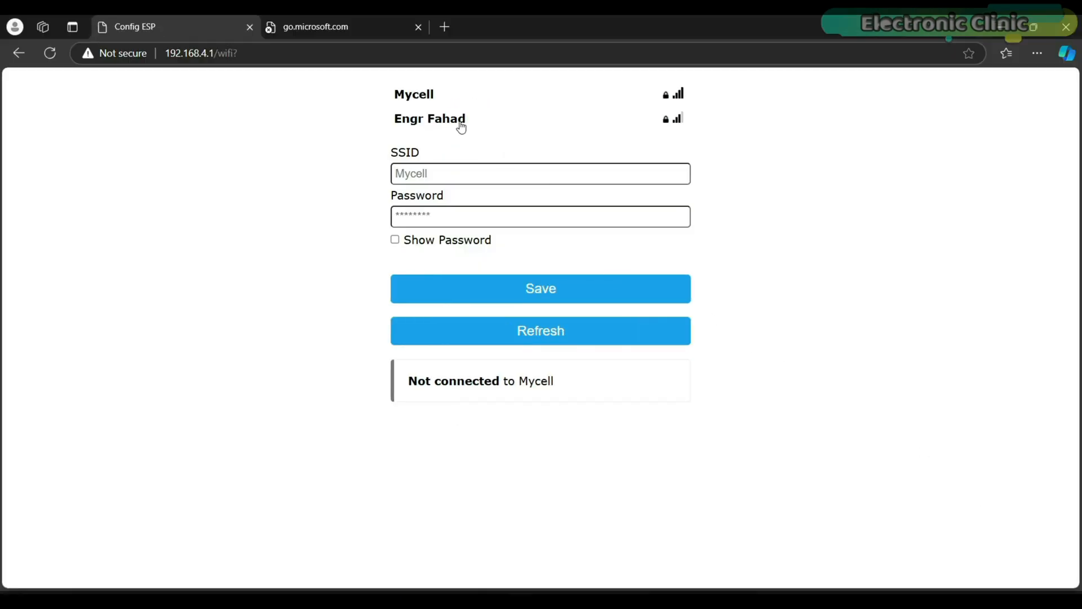
{"action": "left_click", "coordinate": [429, 118]}
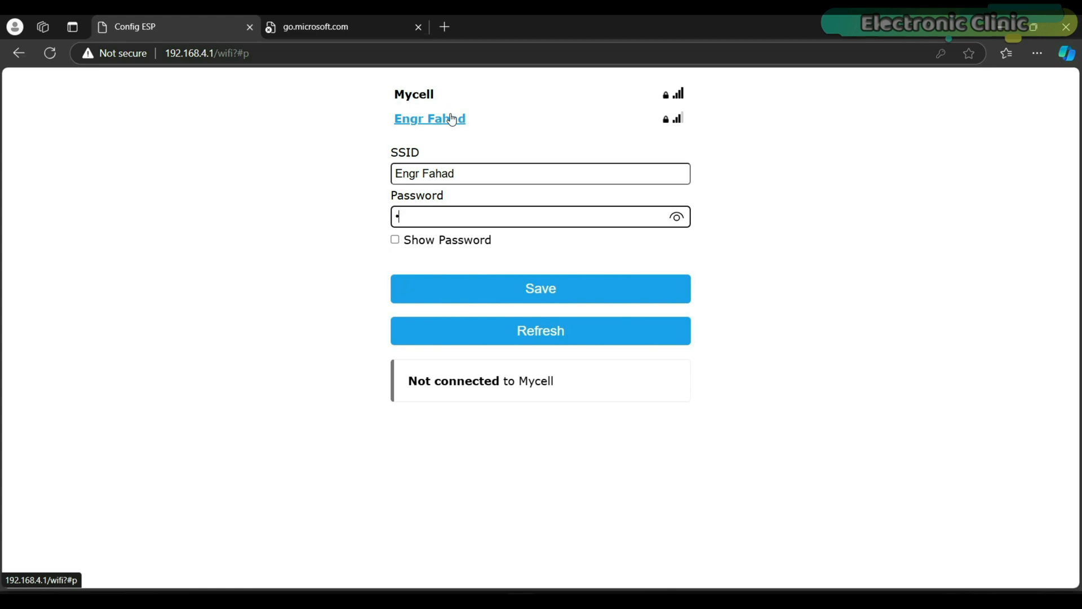
{"action": "left_click", "coordinate": [540, 289]}
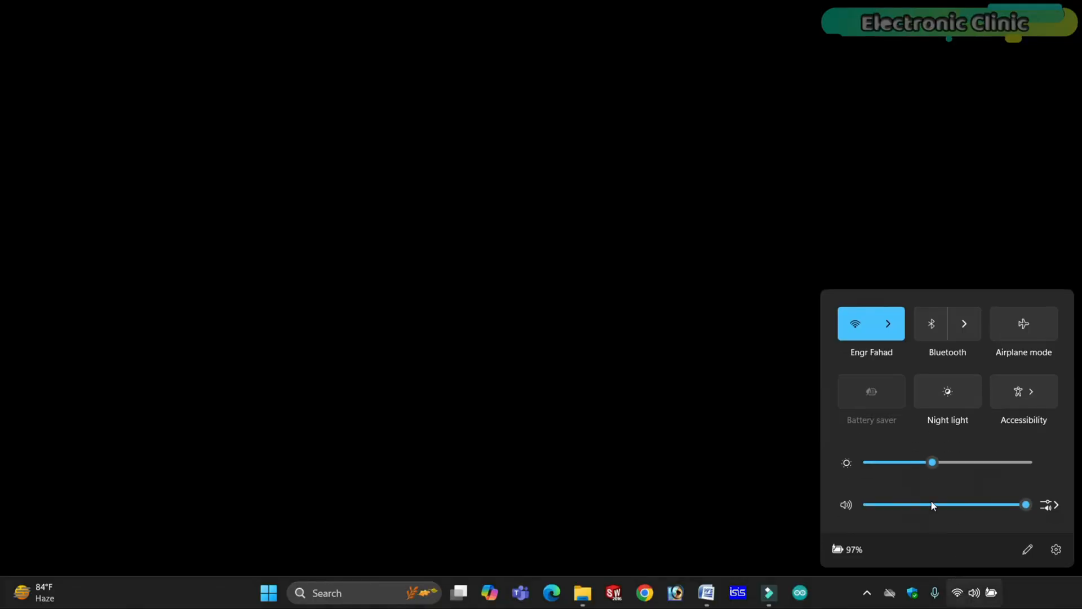
Step: Show the Wi-Fi network list confirming Engr Fahad is connected
{"action": "left_click", "coordinate": [888, 323]}
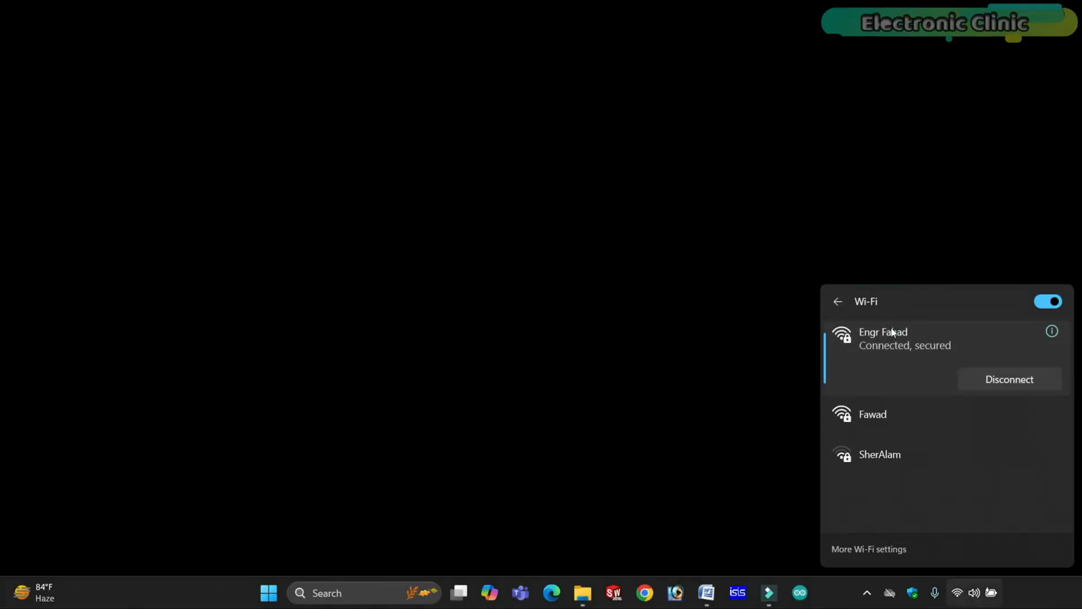
{"action": "mouse_move", "coordinate": [971, 399]}
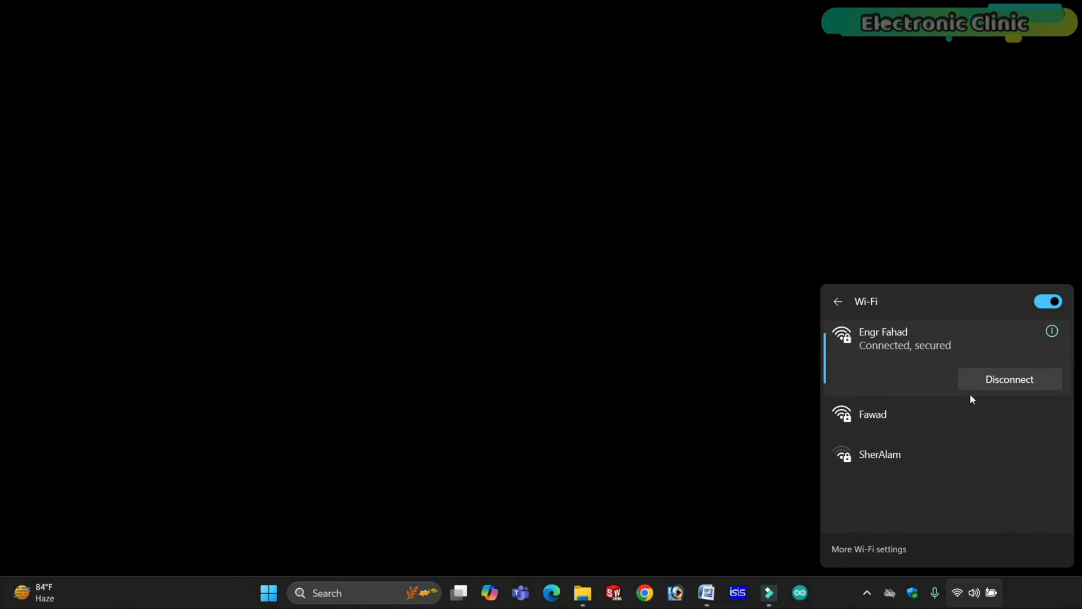
{"action": "mouse_move", "coordinate": [1015, 348]}
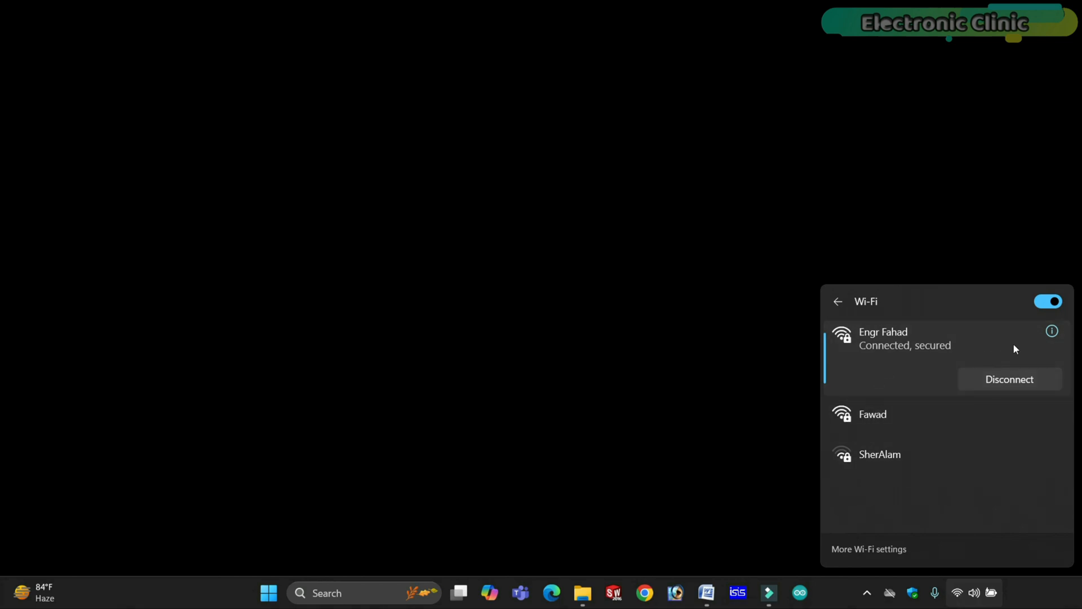
{"action": "mouse_move", "coordinate": [986, 343]}
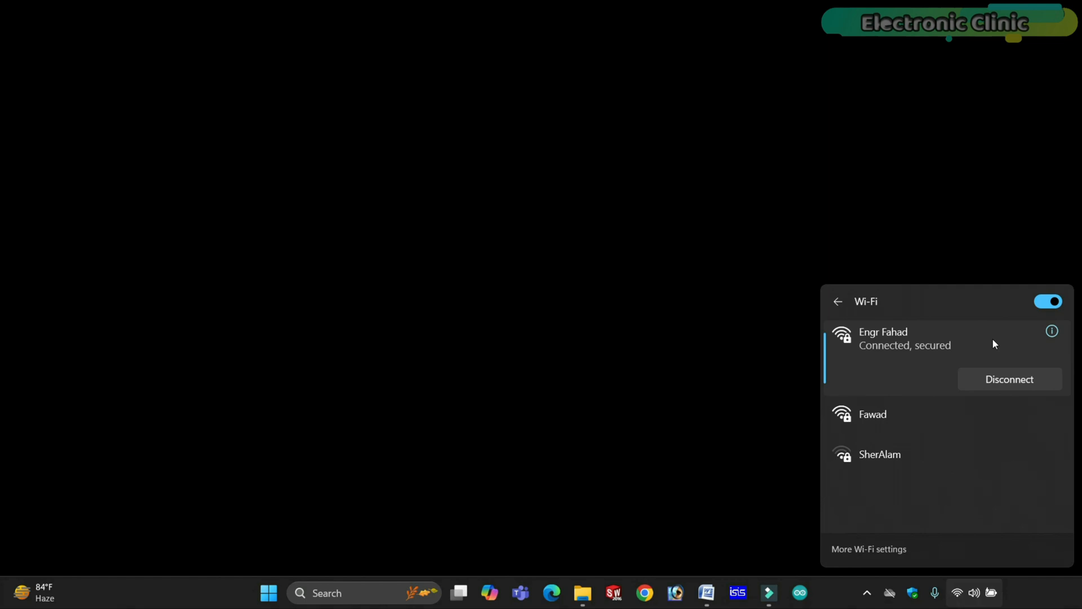
{"action": "mouse_move", "coordinate": [969, 351]}
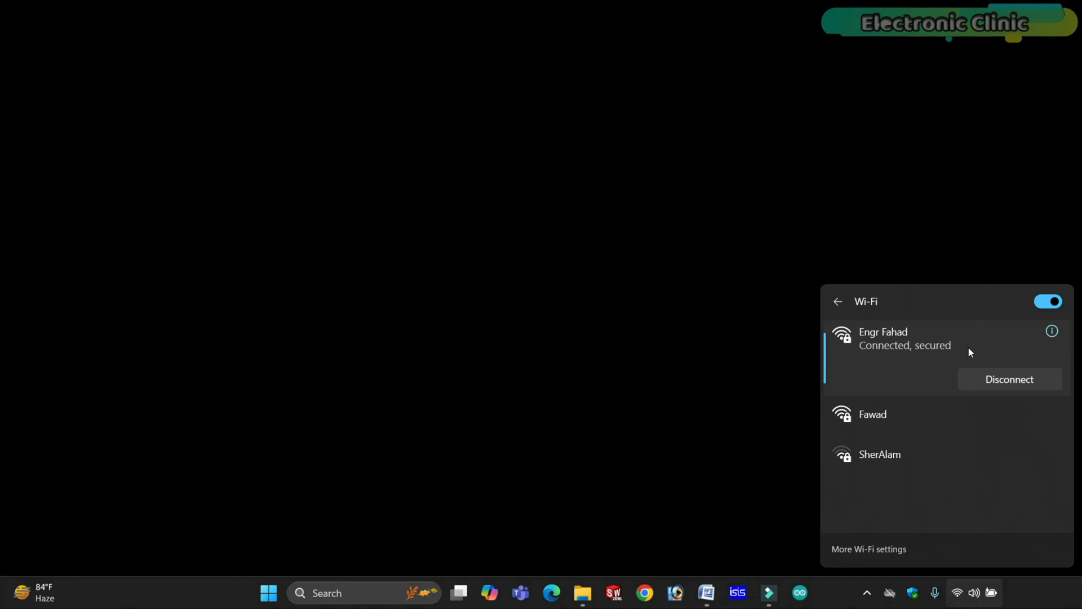
{"action": "mouse_move", "coordinate": [922, 421]}
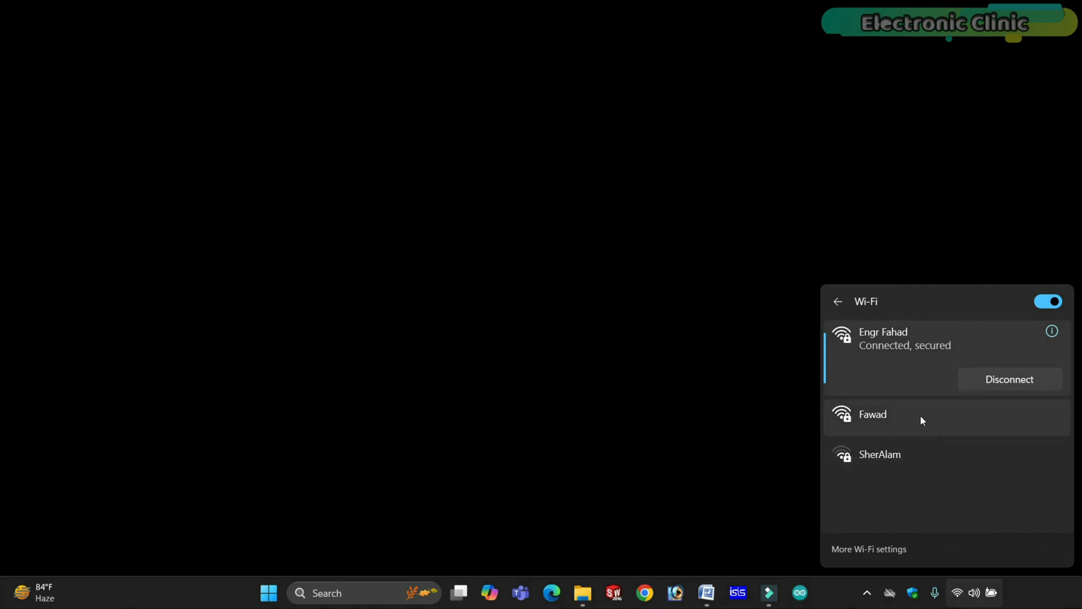
{"action": "mouse_move", "coordinate": [898, 437]}
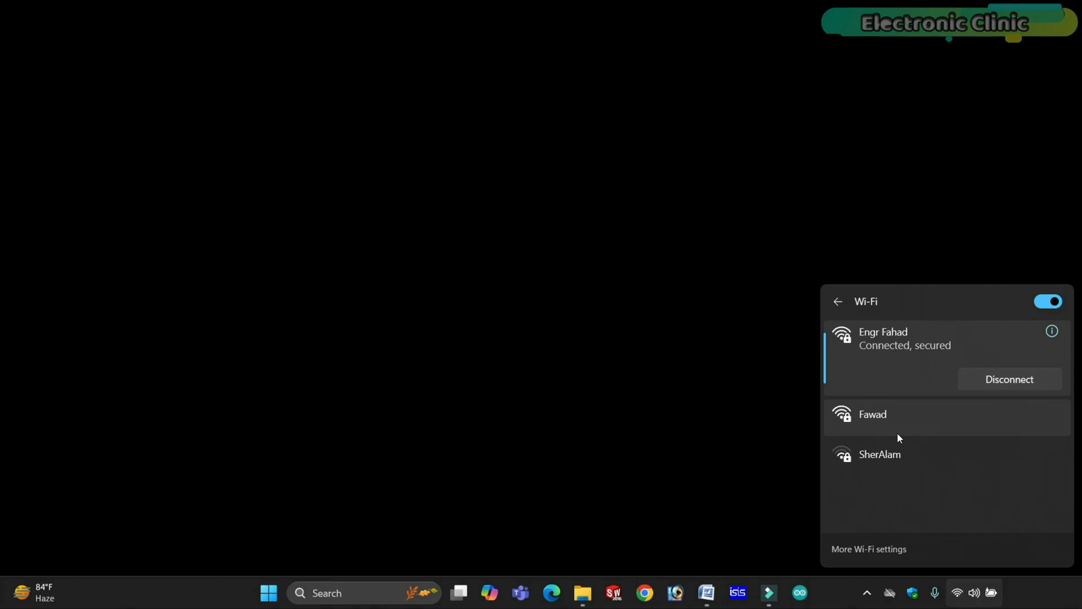
{"action": "mouse_move", "coordinate": [919, 420]}
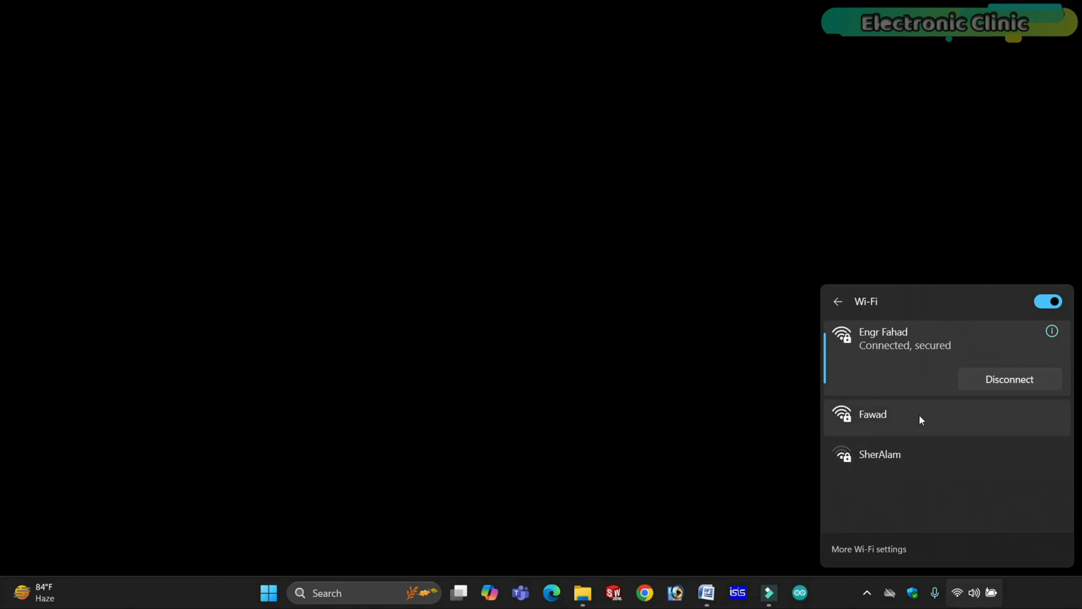
{"action": "mouse_move", "coordinate": [853, 423]}
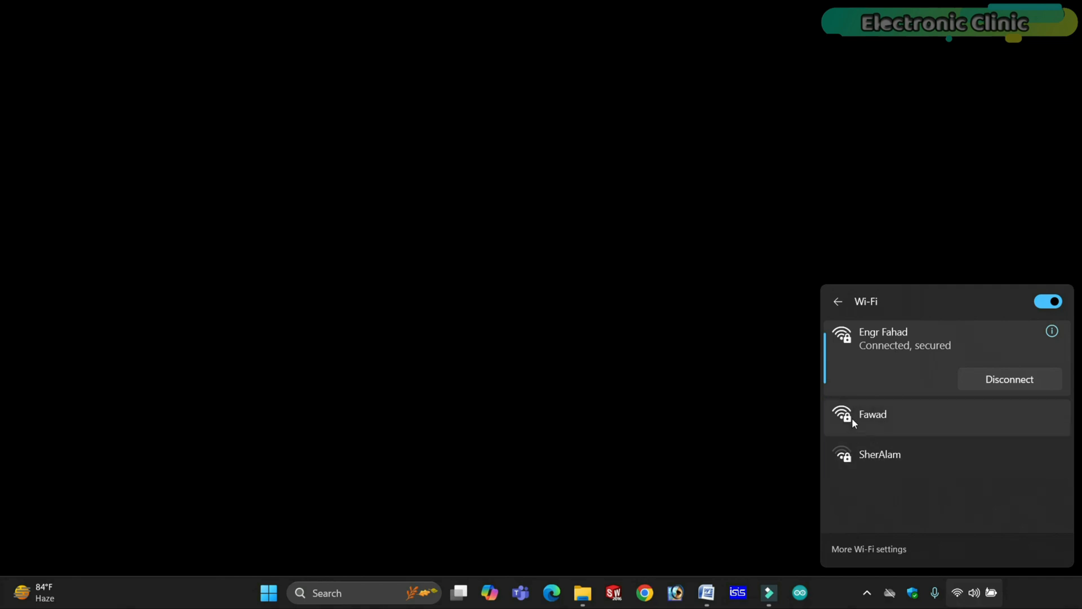
{"action": "mouse_move", "coordinate": [910, 437]}
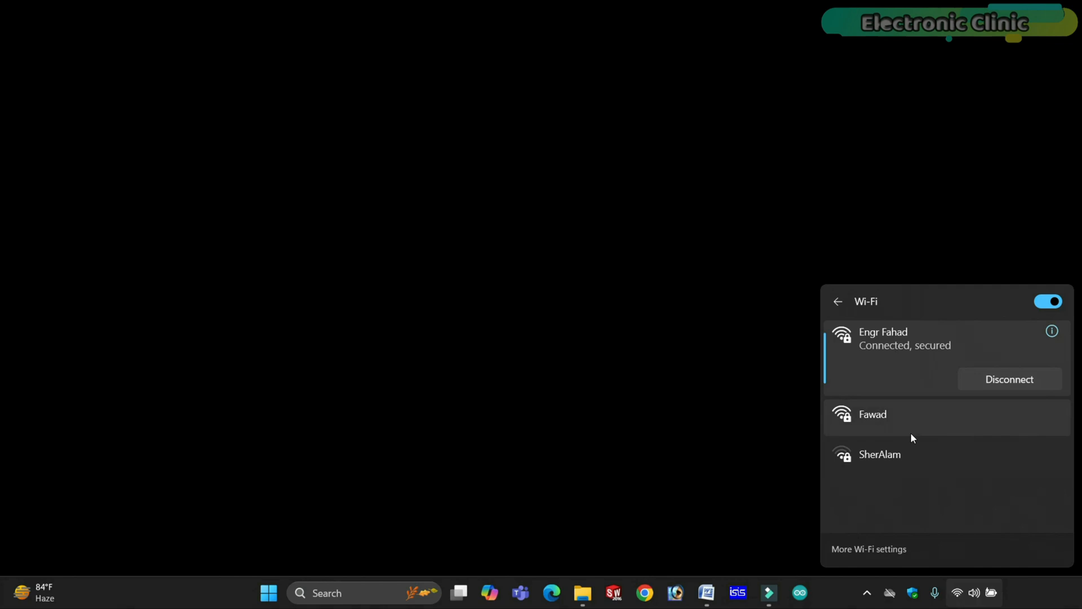
{"action": "mouse_move", "coordinate": [916, 433]}
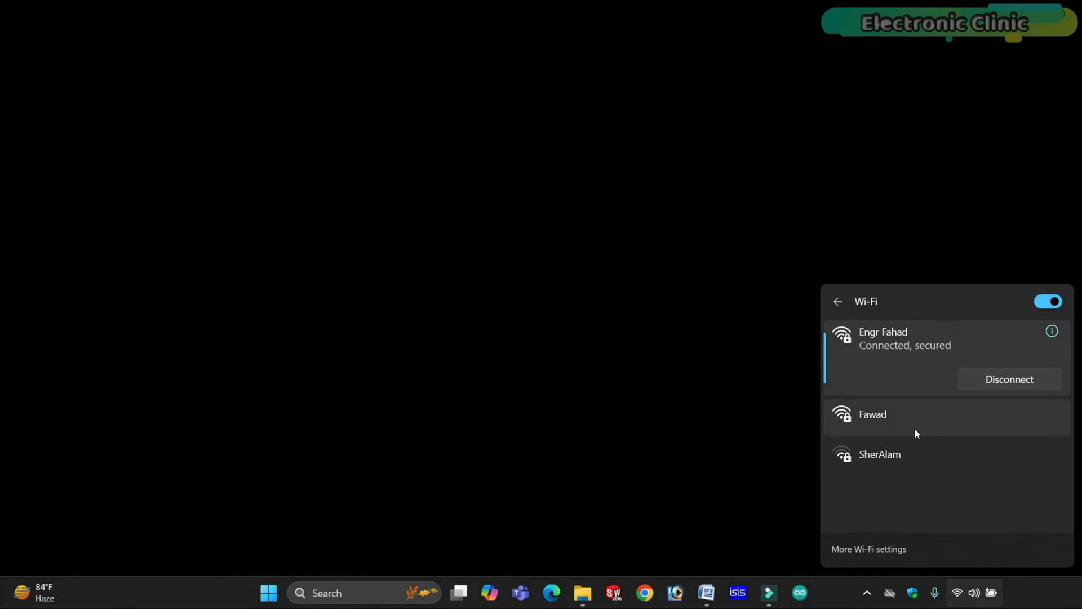
{"action": "mouse_move", "coordinate": [900, 453]}
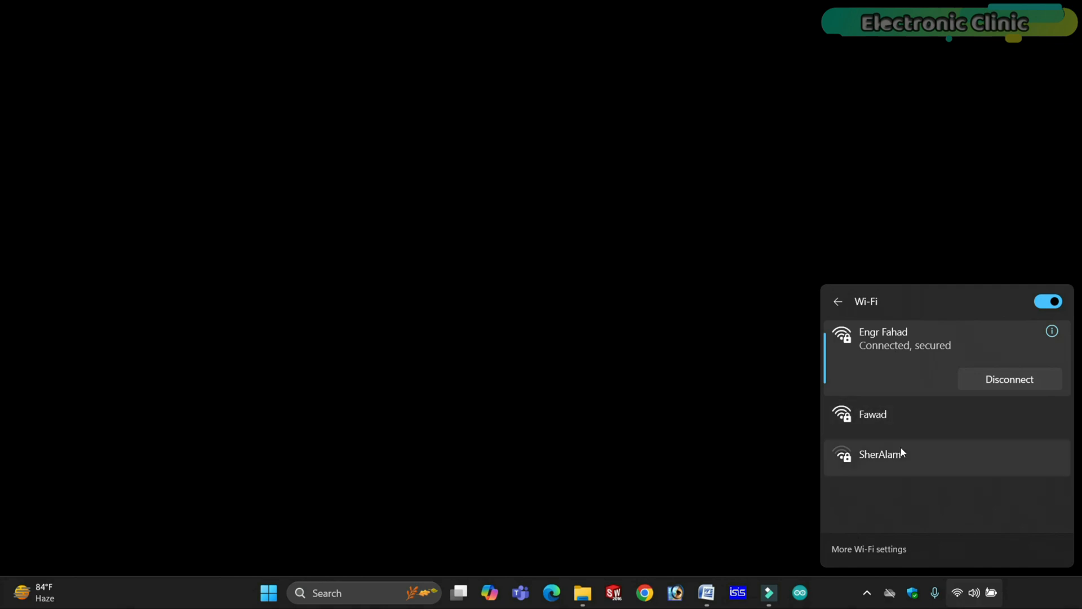
{"action": "mouse_move", "coordinate": [914, 457]}
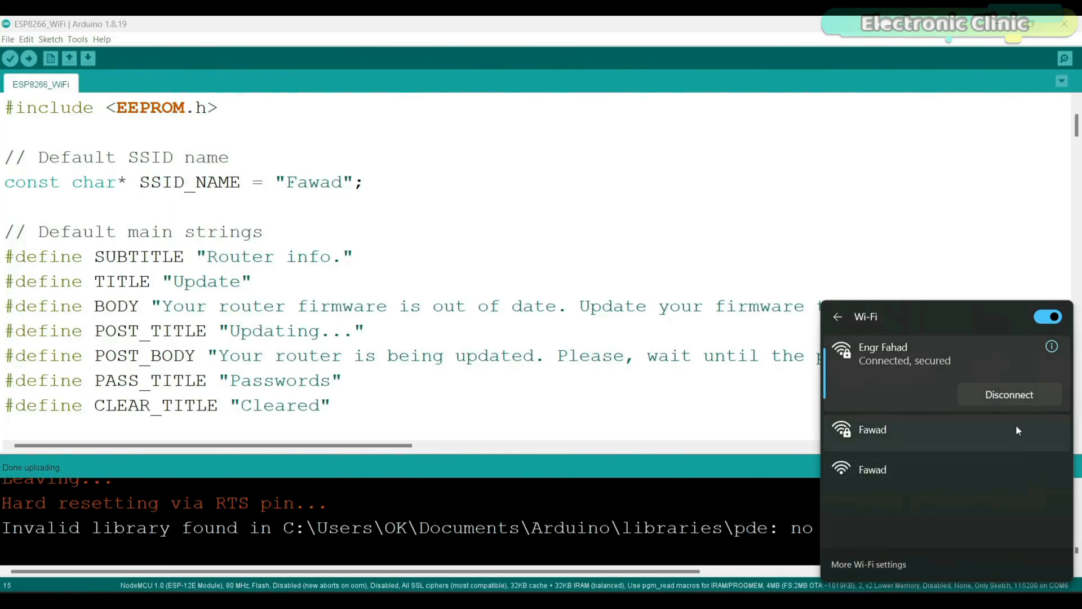
{"action": "mouse_move", "coordinate": [959, 428]}
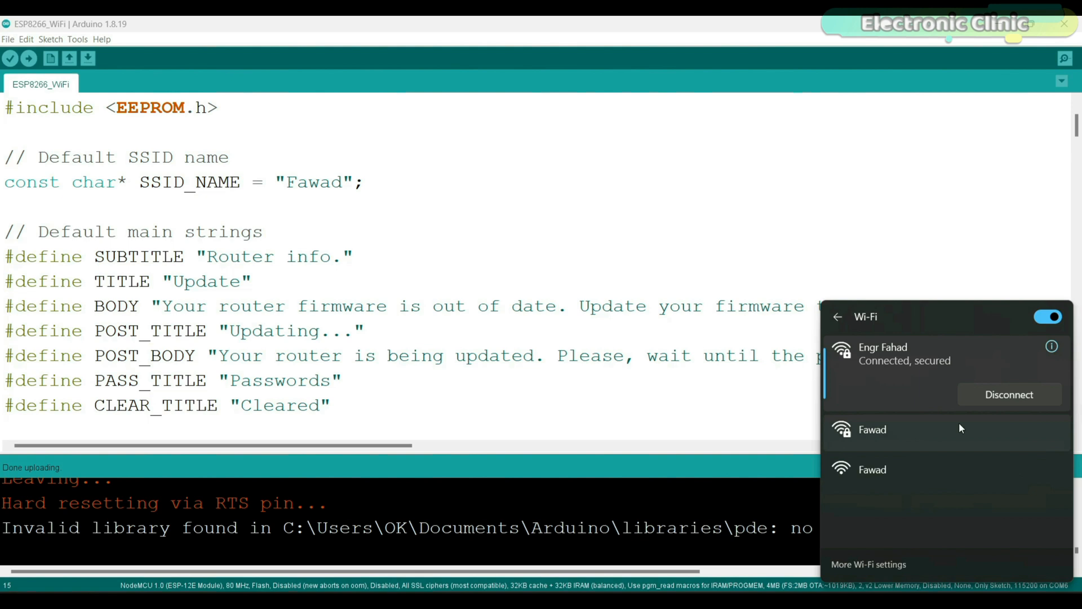
{"action": "mouse_move", "coordinate": [988, 436]}
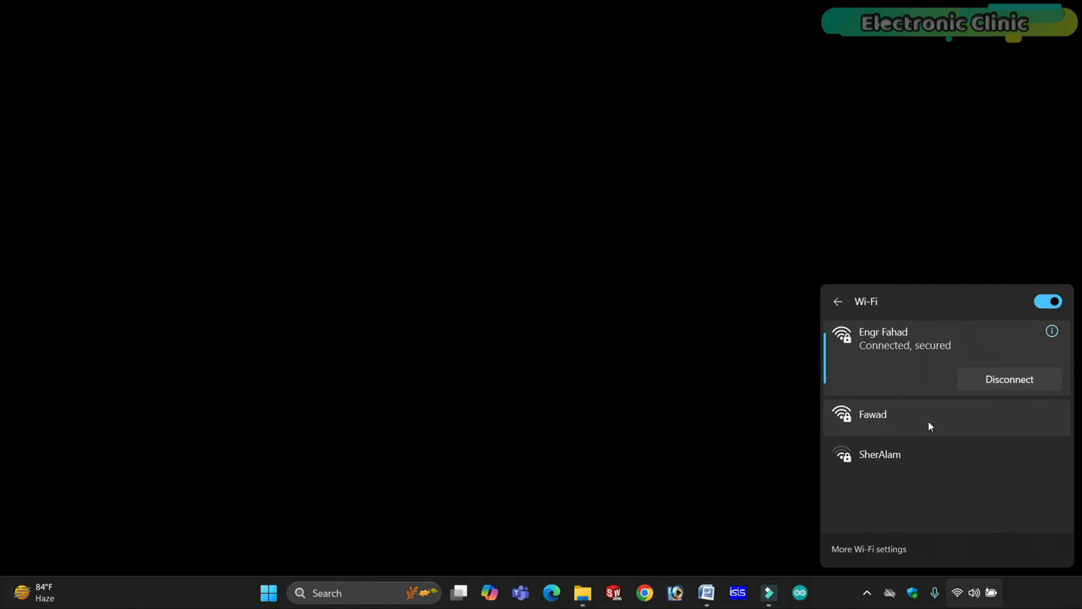
Step: Launch Arduino IDE with a blank sketch and browse the installed board families
{"action": "left_click", "coordinate": [798, 593]}
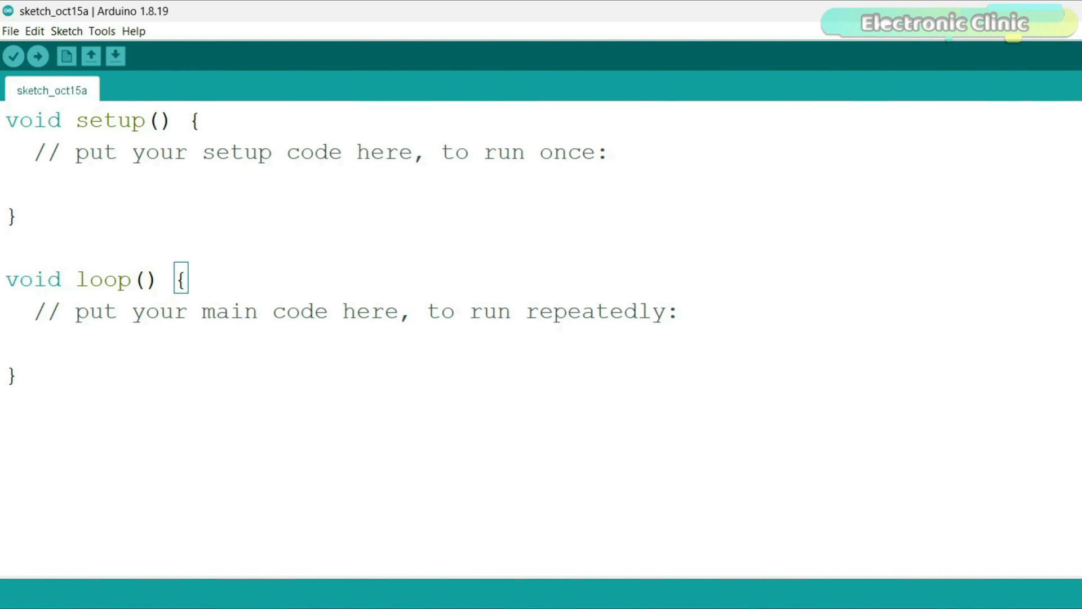
{"action": "mouse_move", "coordinate": [111, 32]}
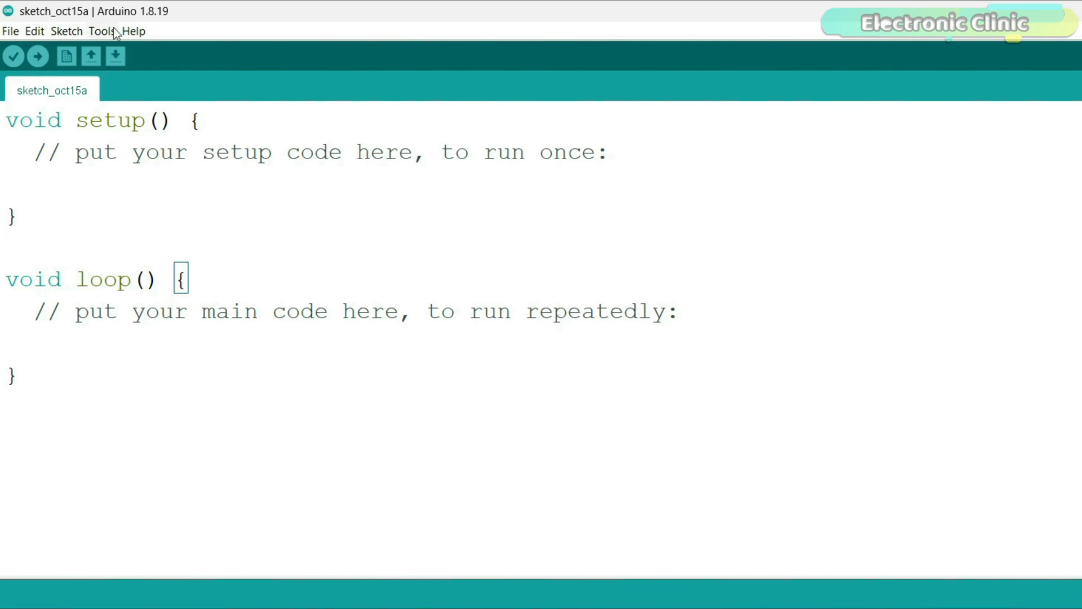
{"action": "left_click", "coordinate": [102, 31]}
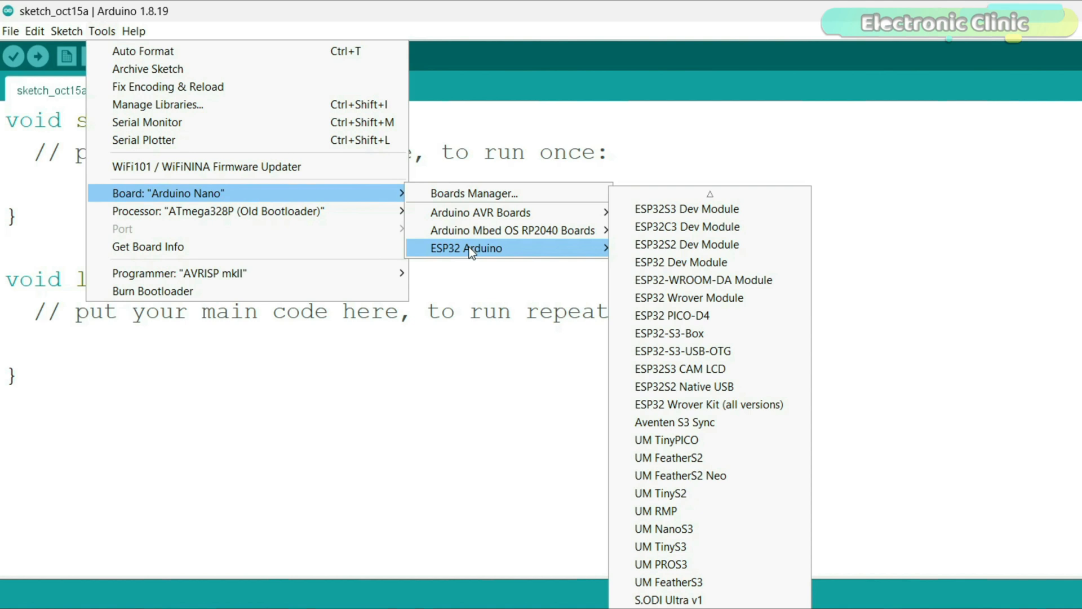
{"action": "mouse_move", "coordinate": [480, 212]}
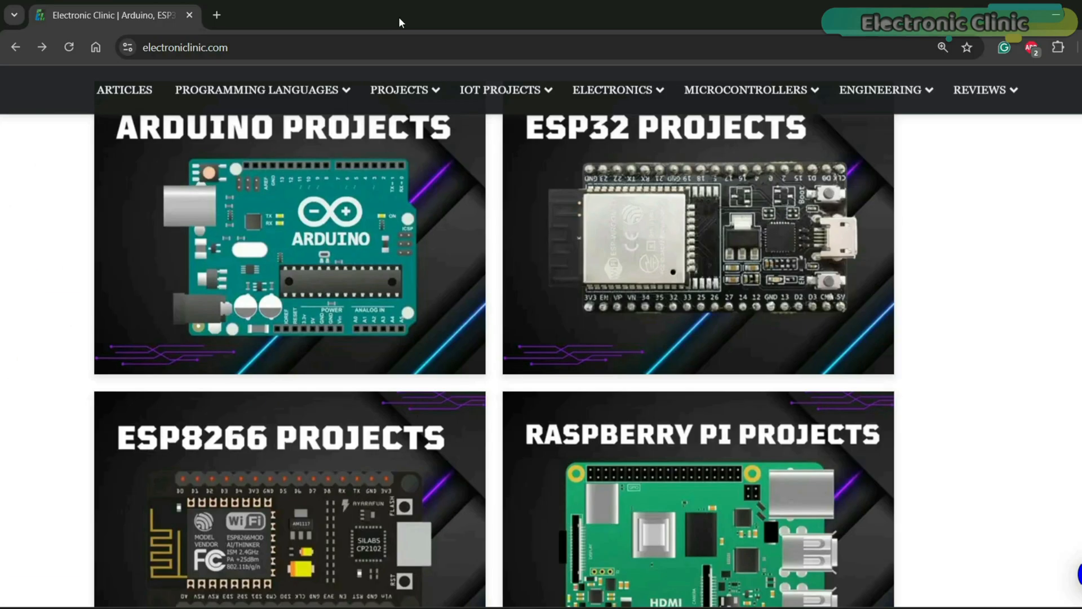
Step: Search the site for esp8266 board manager and load the NodeMCU ESP8266 article
{"action": "scroll", "scroll_direction": "down", "scroll_amount": 3}
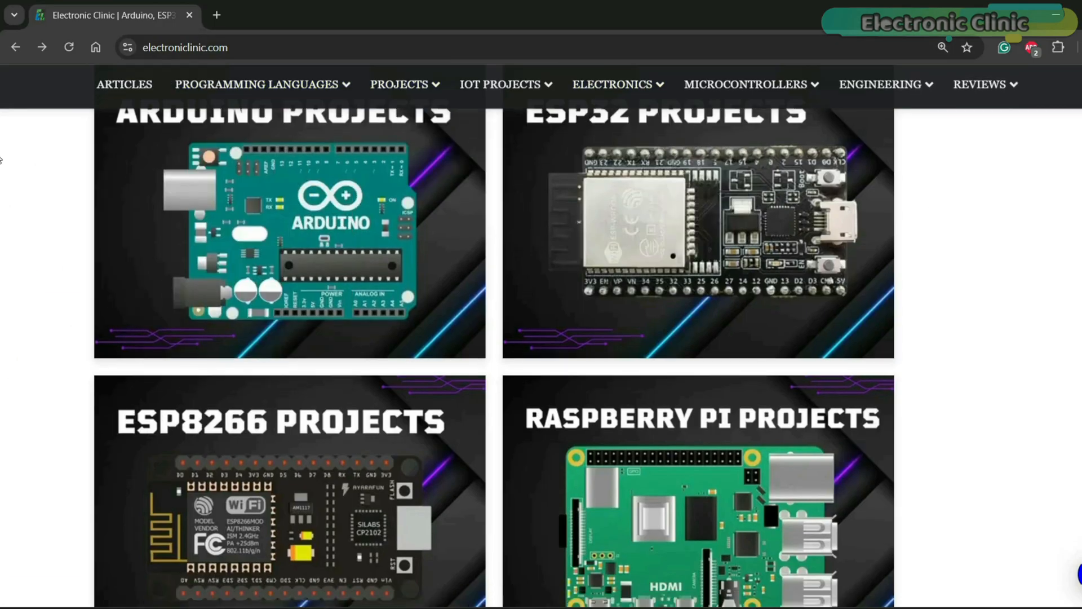
{"action": "scroll", "scroll_direction": "down", "scroll_amount": 3}
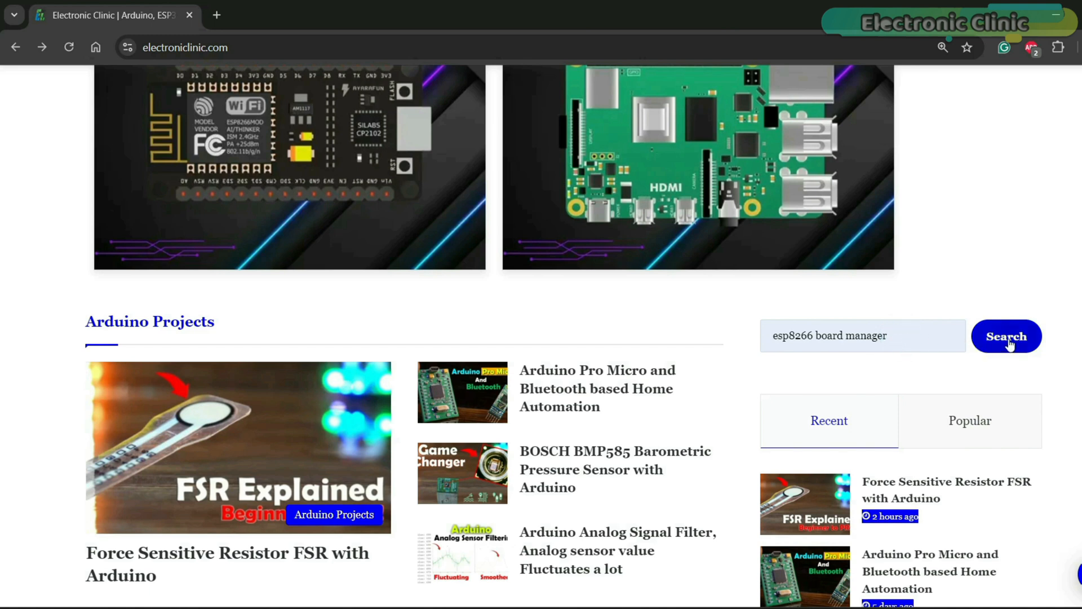
{"action": "left_click", "coordinate": [1006, 336]}
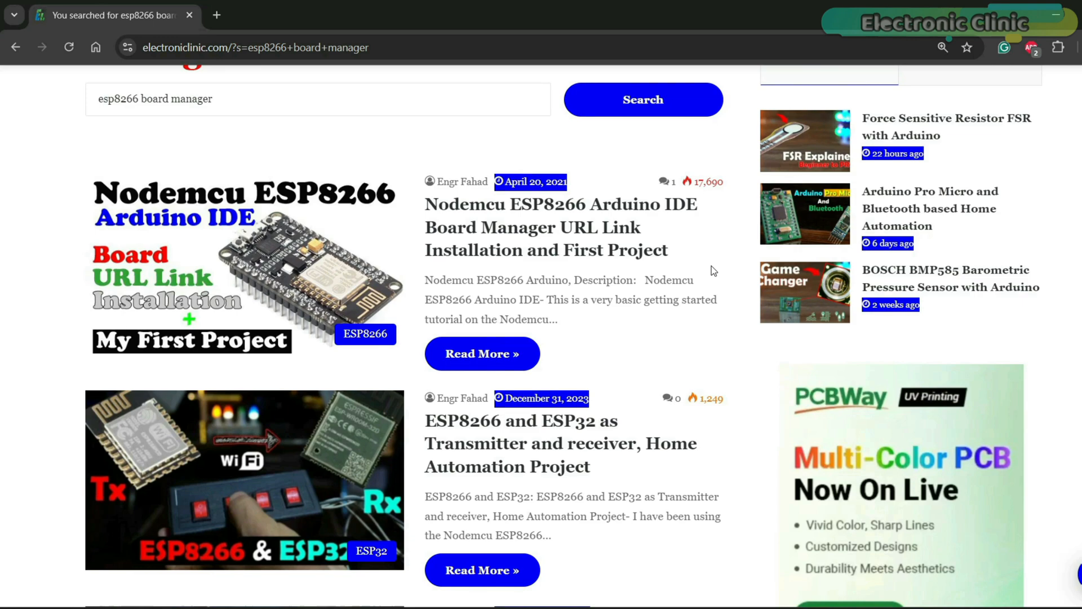
{"action": "left_click", "coordinate": [560, 226]}
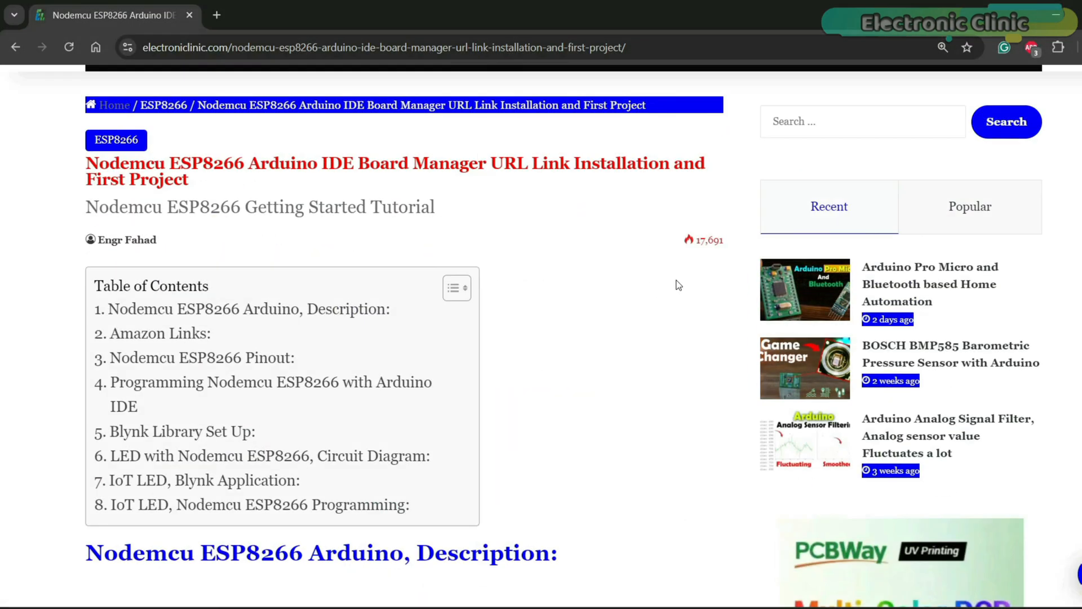
Step: Locate and select the ESP8266 board manager URL link in the article
{"action": "scroll", "scroll_direction": "down", "scroll_amount": 3}
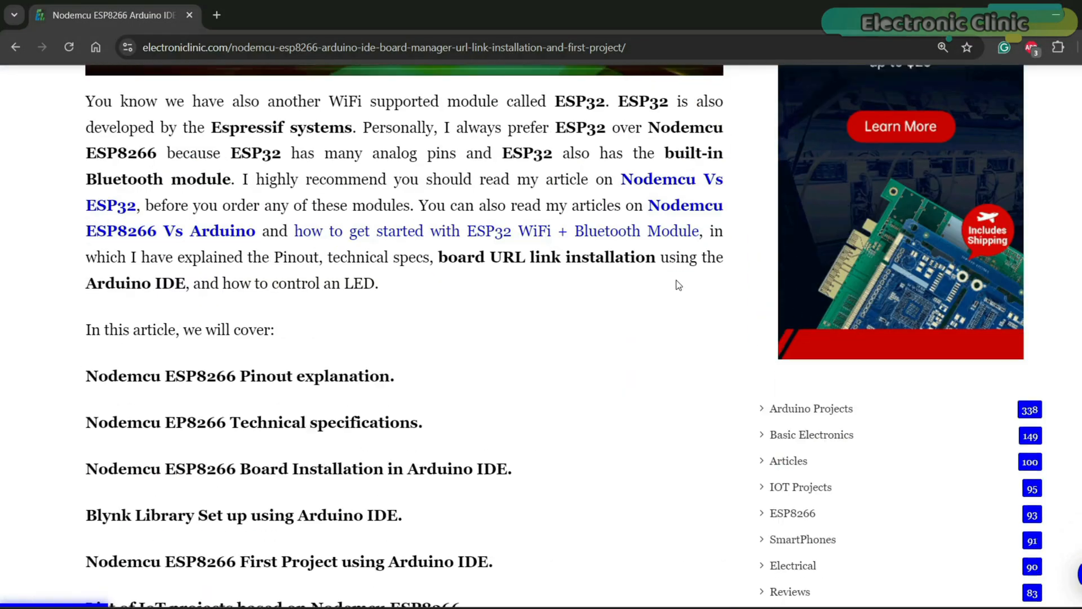
{"action": "scroll", "scroll_direction": "down", "scroll_amount": 3}
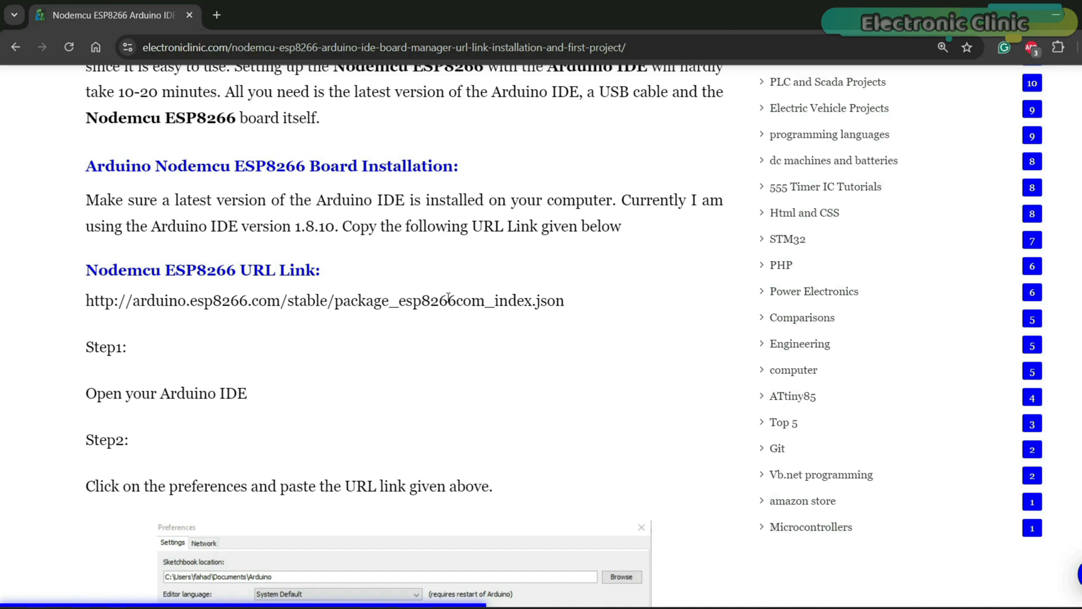
{"action": "triple_click", "coordinate": [324, 300]}
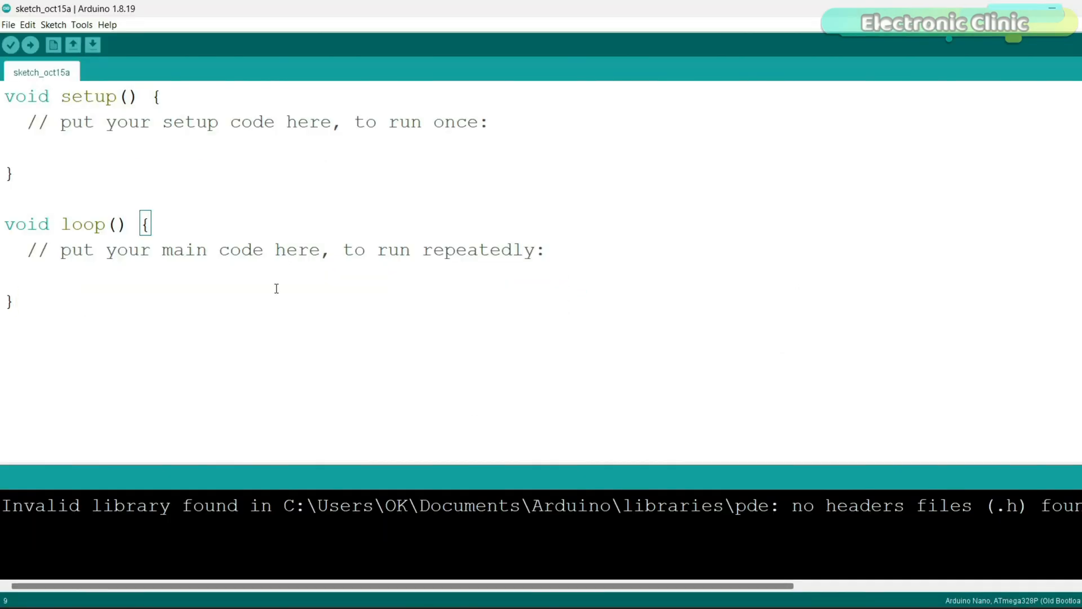
{"action": "left_click", "coordinate": [9, 25]}
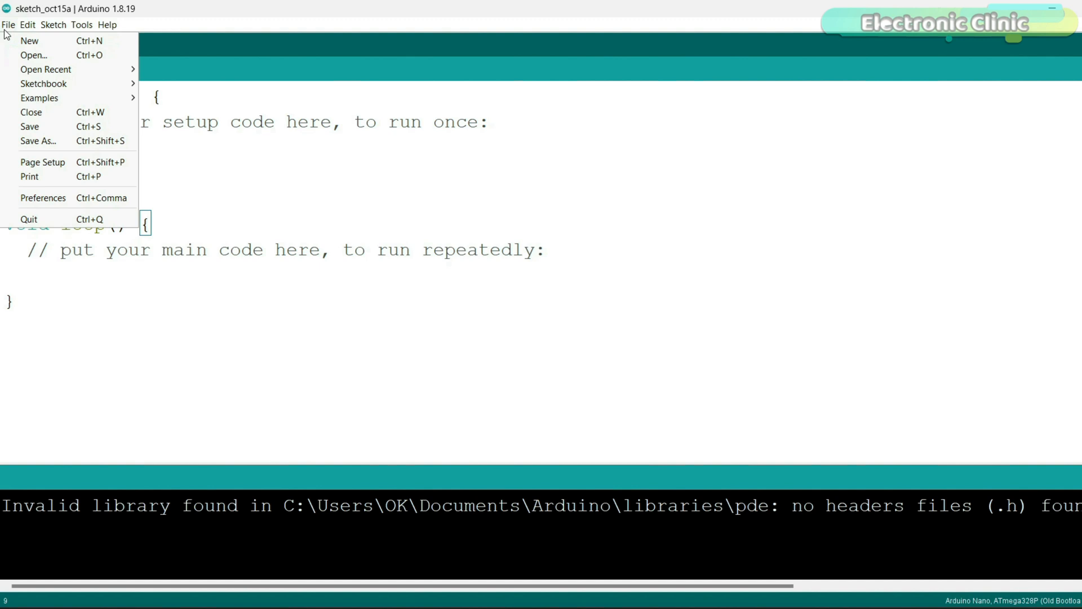
{"action": "left_click", "coordinate": [42, 198]}
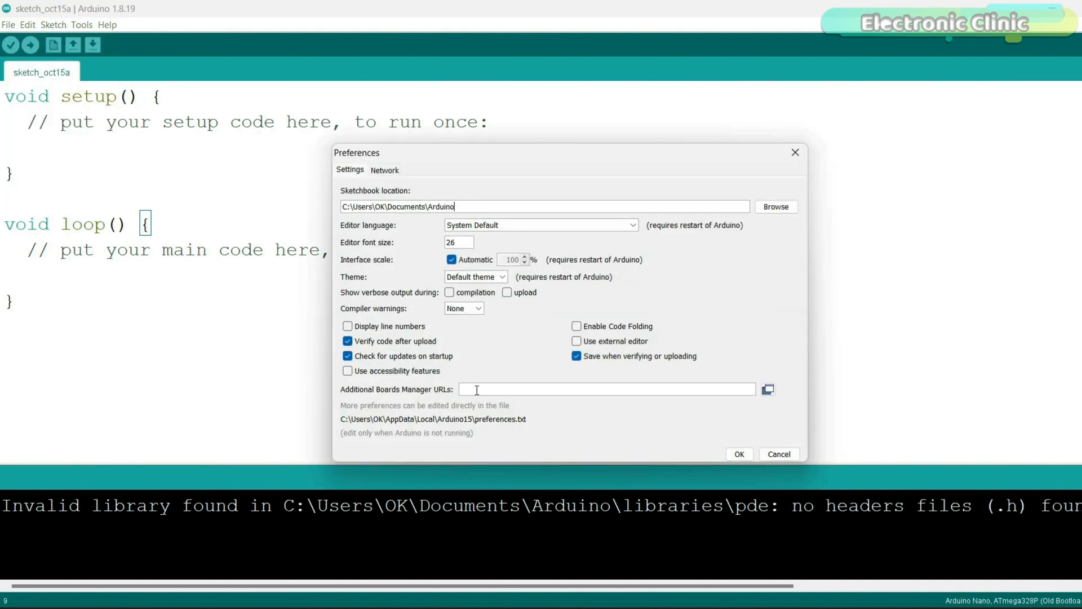
{"action": "type", "text": "http://arduino.esp8266.com/stable/package_esp8266com_index.json"}
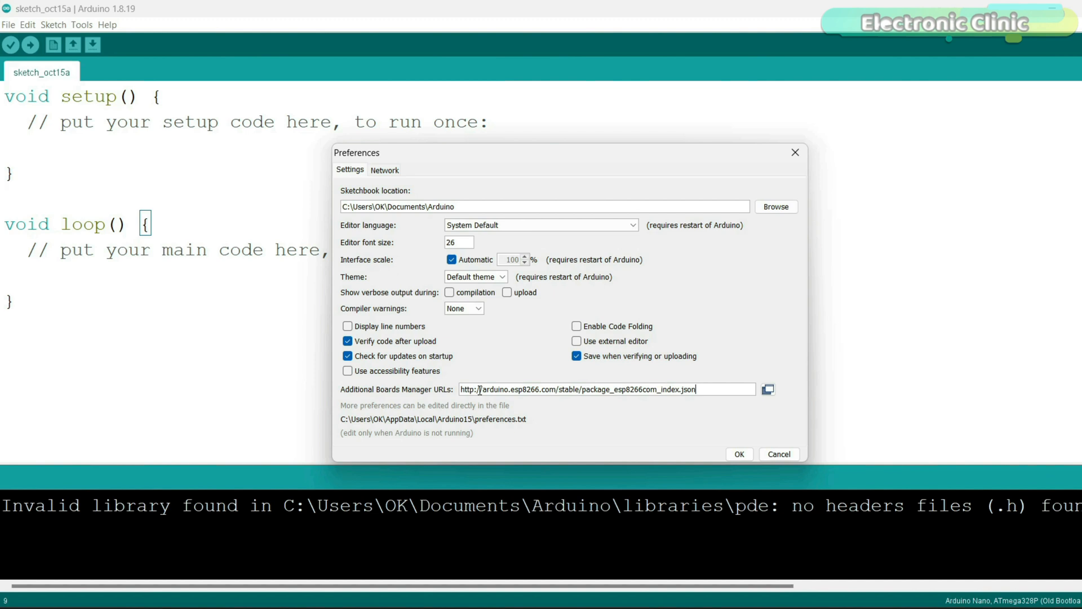
{"action": "left_click", "coordinate": [738, 453]}
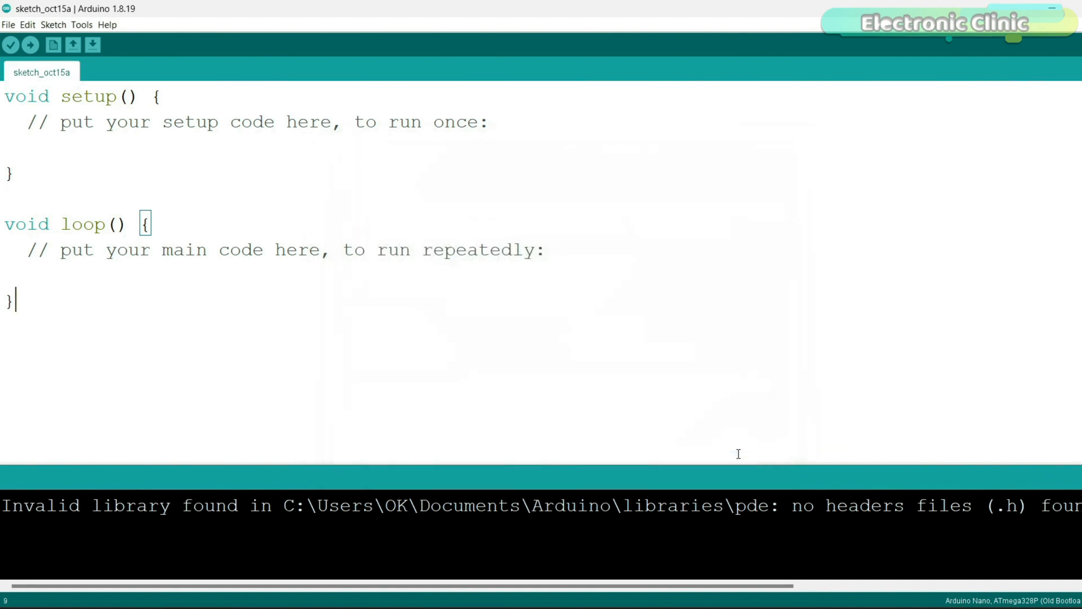
Step: Install the esp8266 board package from the Boards Manager
{"action": "left_click", "coordinate": [81, 23]}
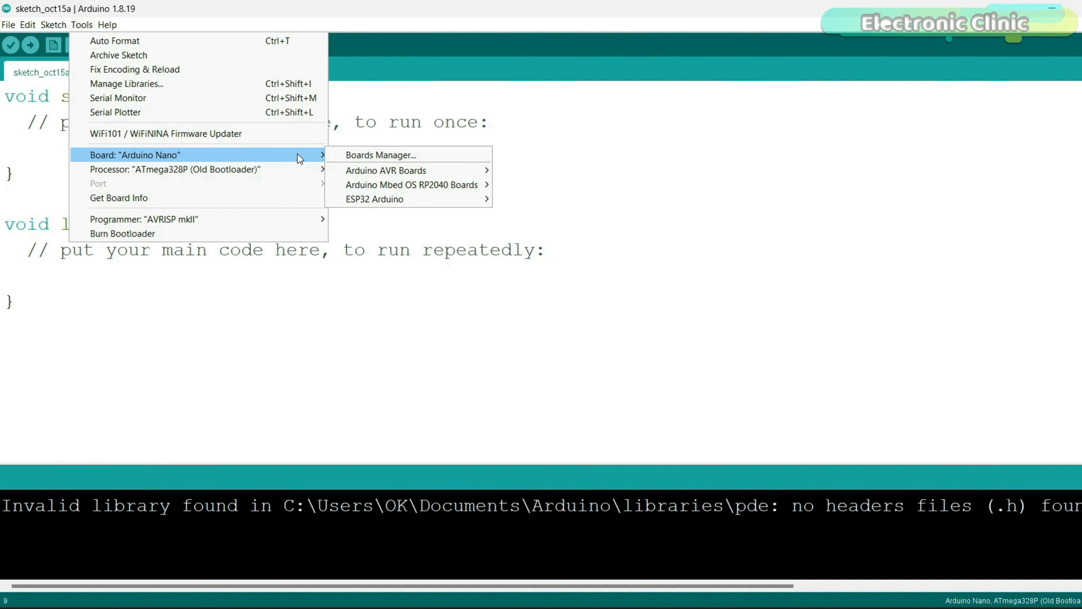
{"action": "left_click", "coordinate": [379, 155]}
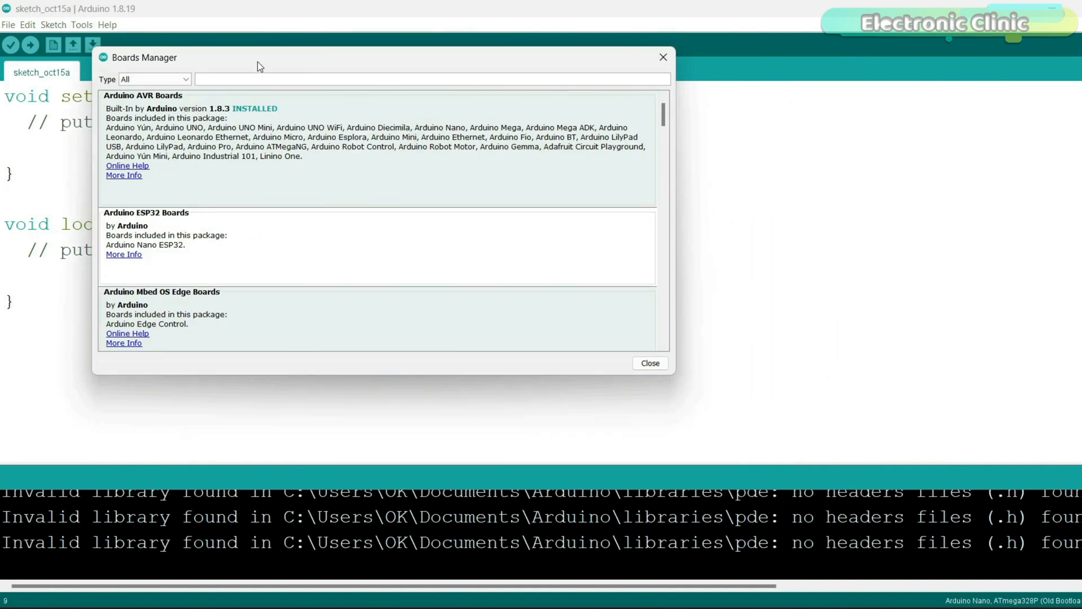
{"action": "type", "text": "esp8266"}
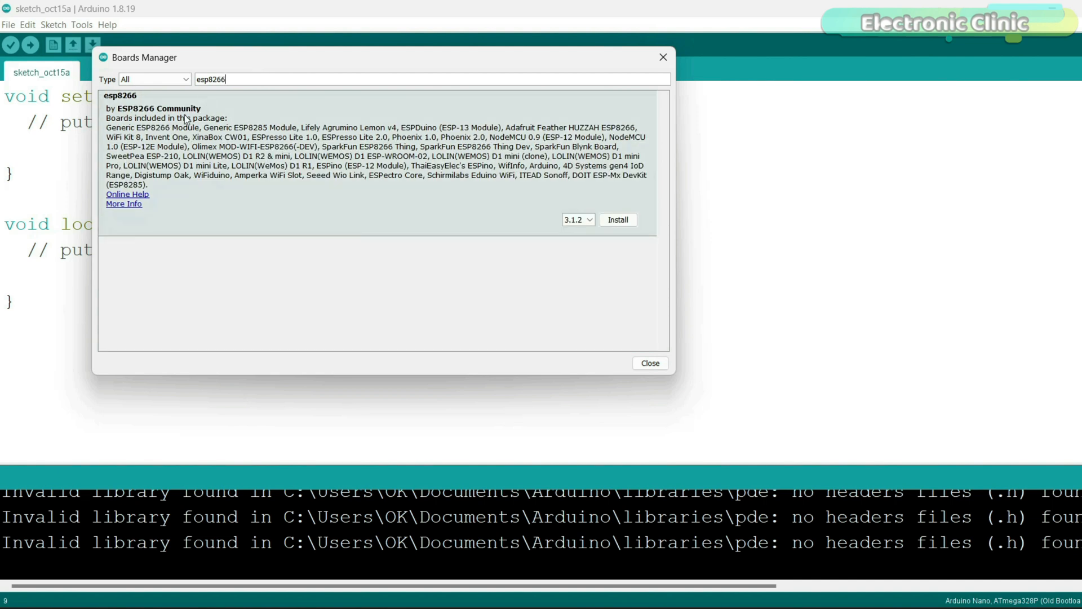
{"action": "mouse_move", "coordinate": [315, 142]}
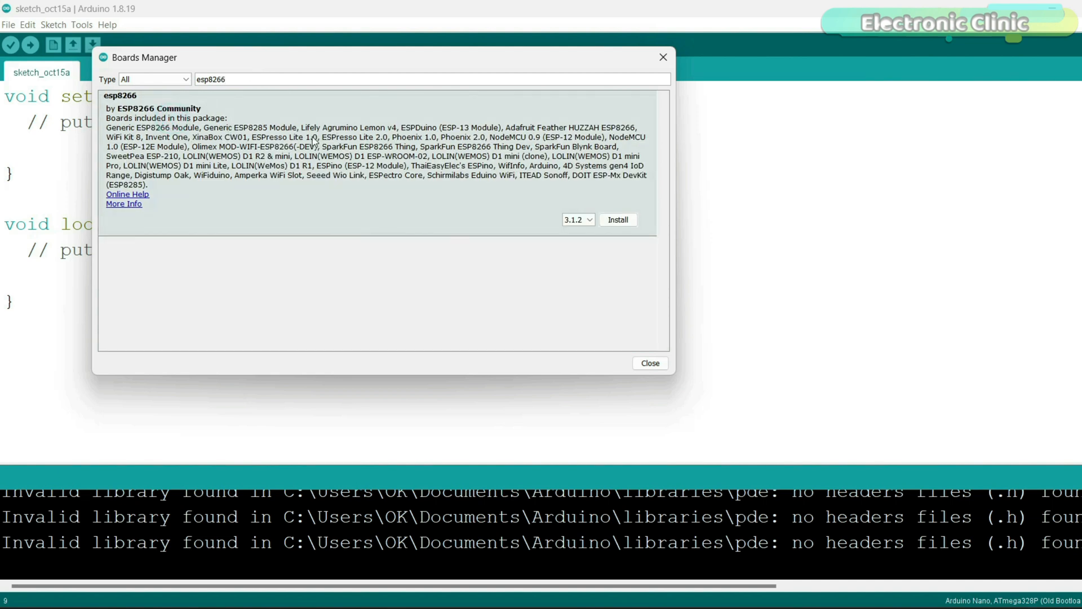
{"action": "left_click", "coordinate": [616, 220]}
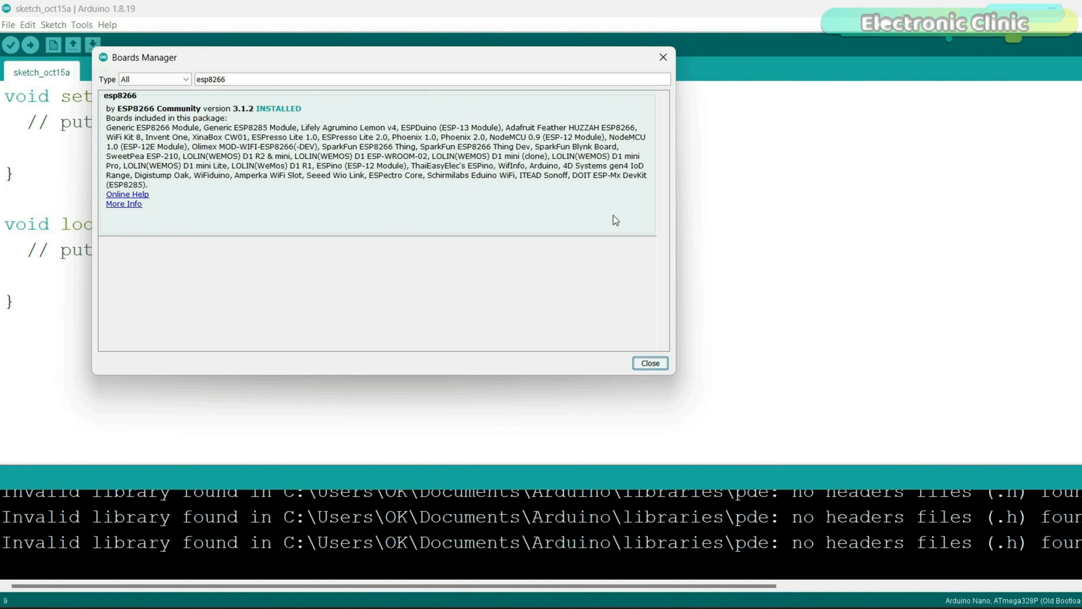
{"action": "mouse_move", "coordinate": [367, 189]}
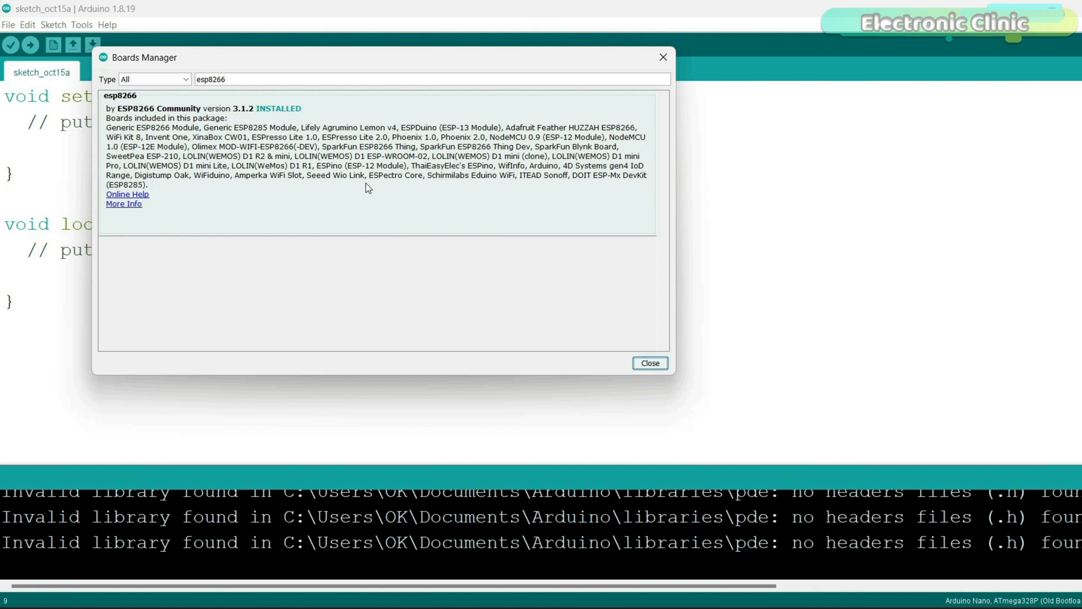
{"action": "mouse_move", "coordinate": [395, 196]}
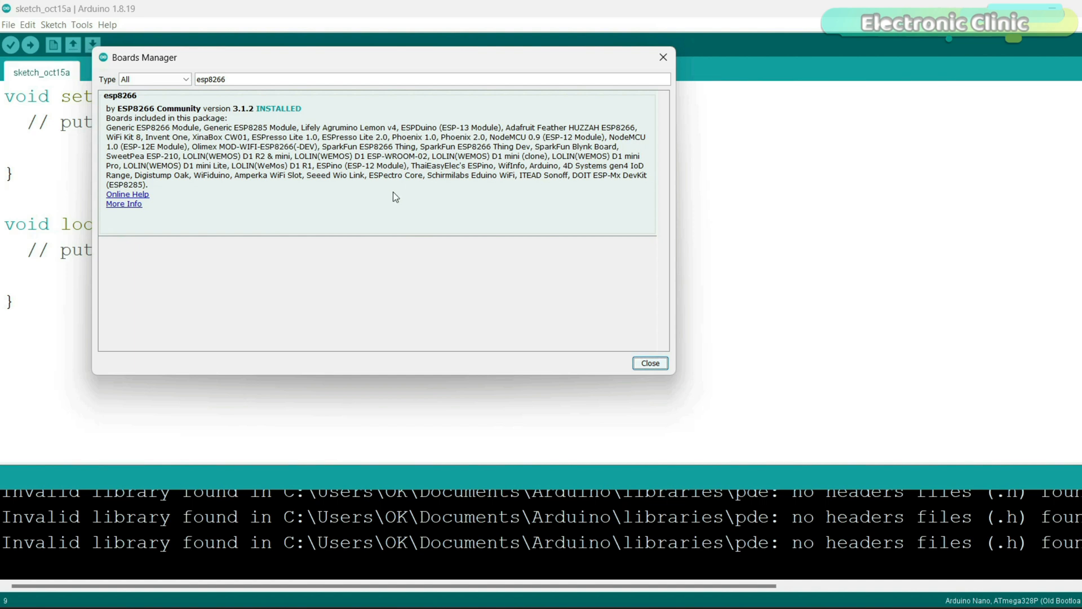
{"action": "left_click", "coordinate": [649, 363]}
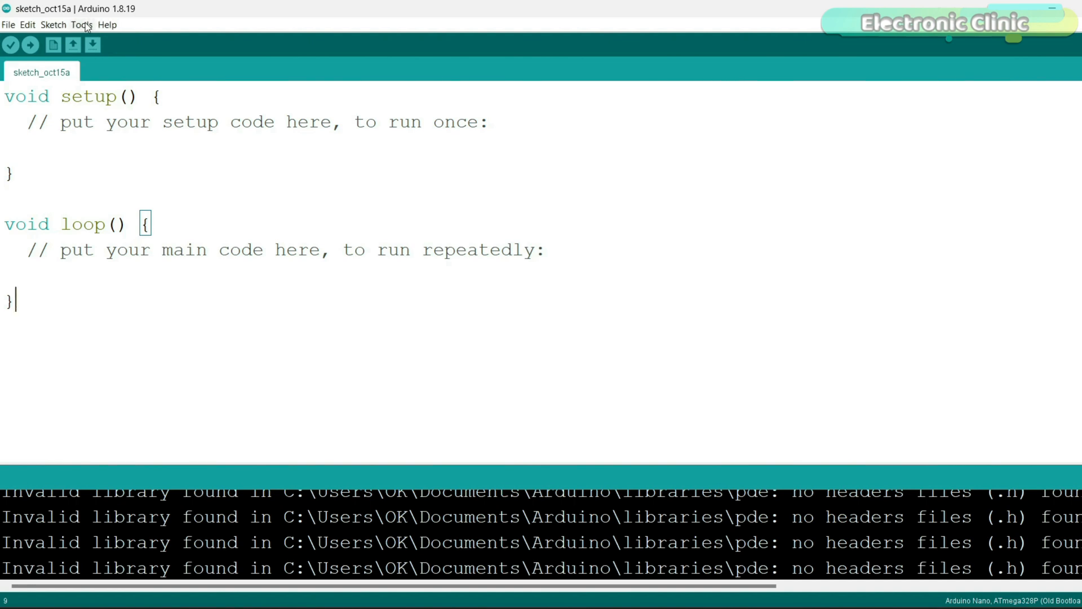
{"action": "left_click", "coordinate": [82, 23]}
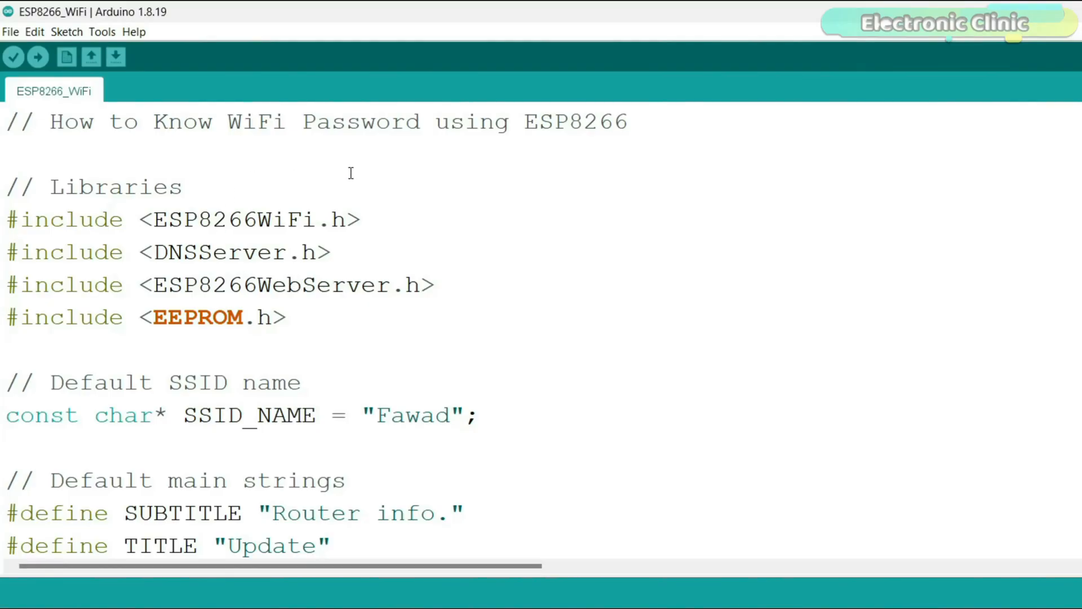
{"action": "mouse_move", "coordinate": [393, 371]}
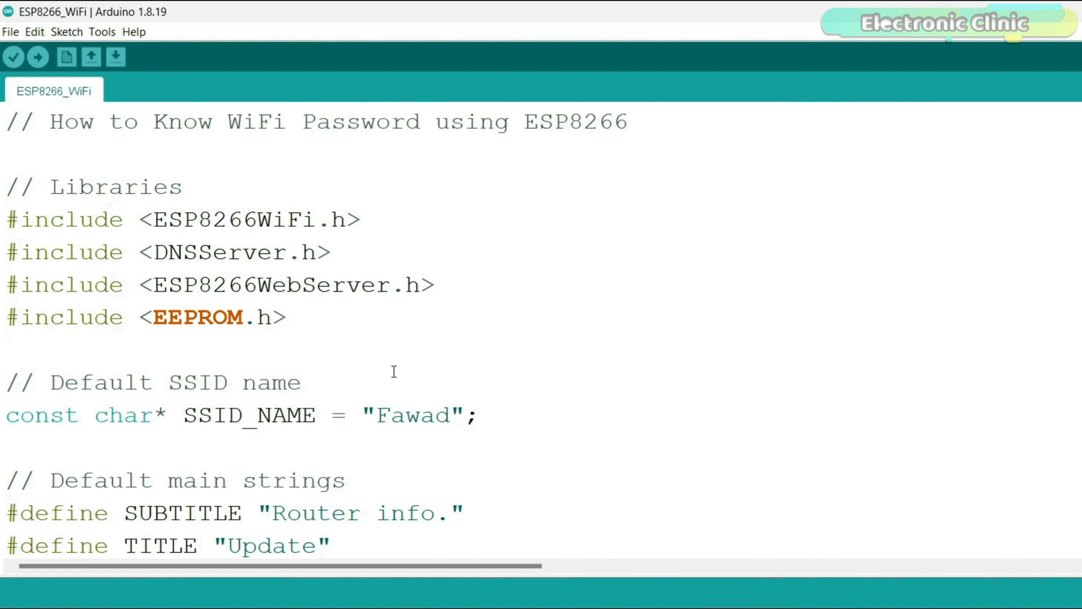
{"action": "mouse_move", "coordinate": [494, 312]}
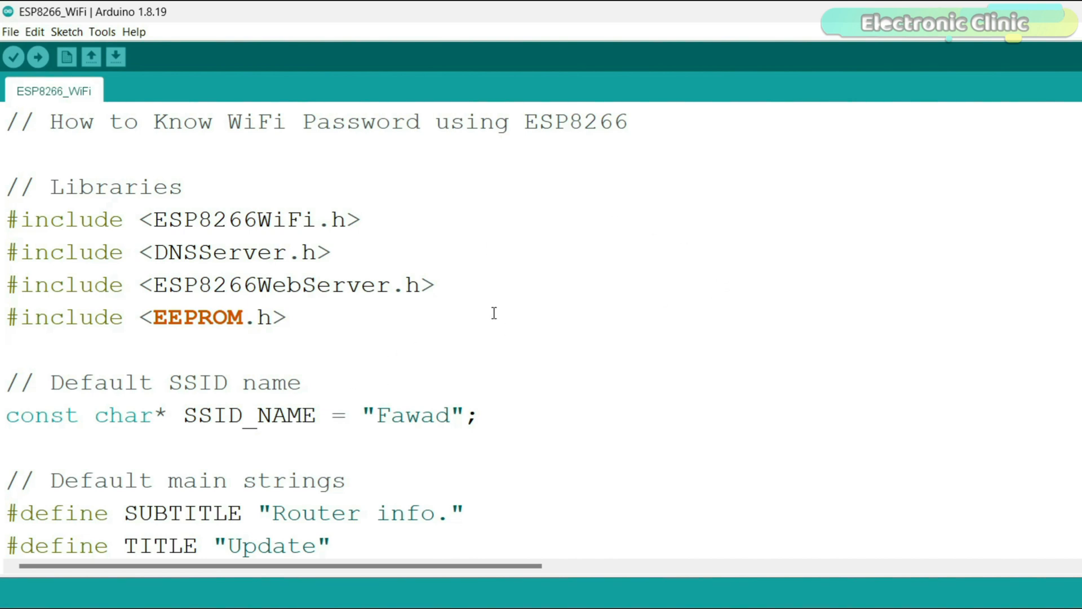
{"action": "mouse_move", "coordinate": [441, 341]}
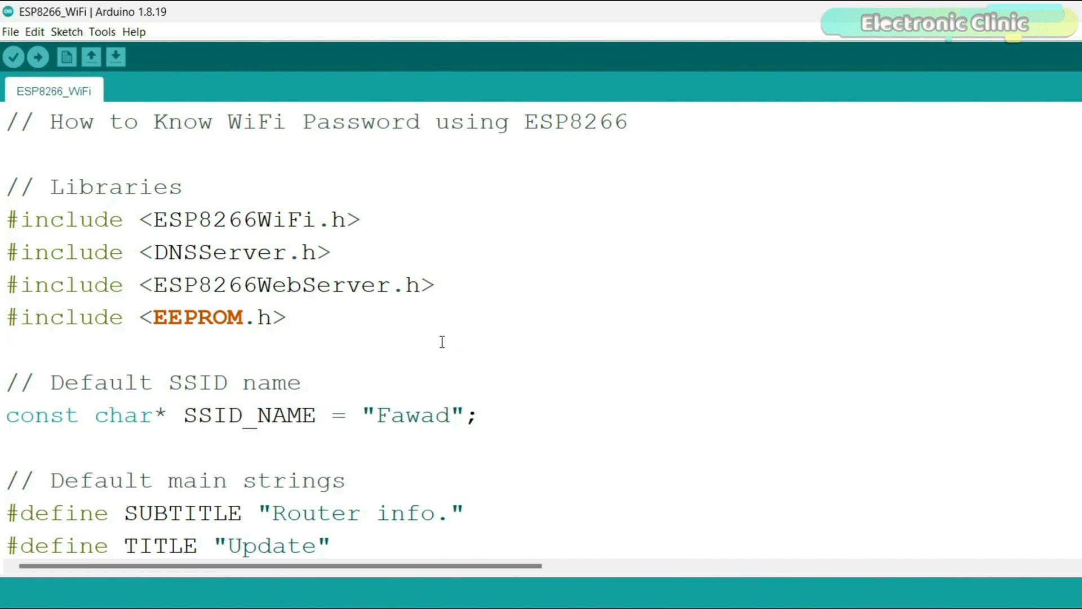
{"action": "mouse_move", "coordinate": [498, 351]}
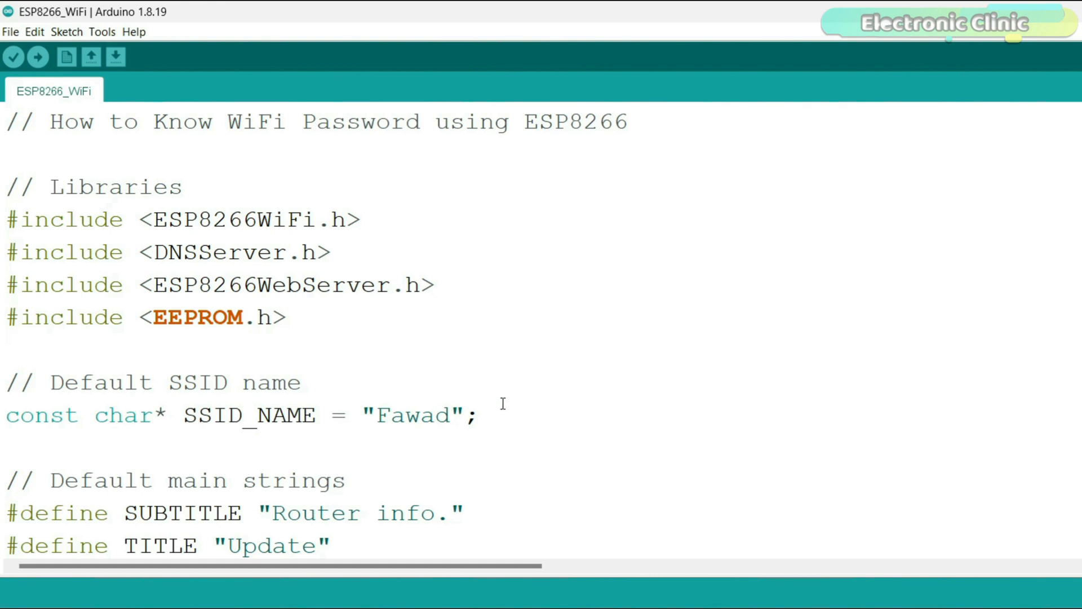
{"action": "mouse_move", "coordinate": [477, 407]}
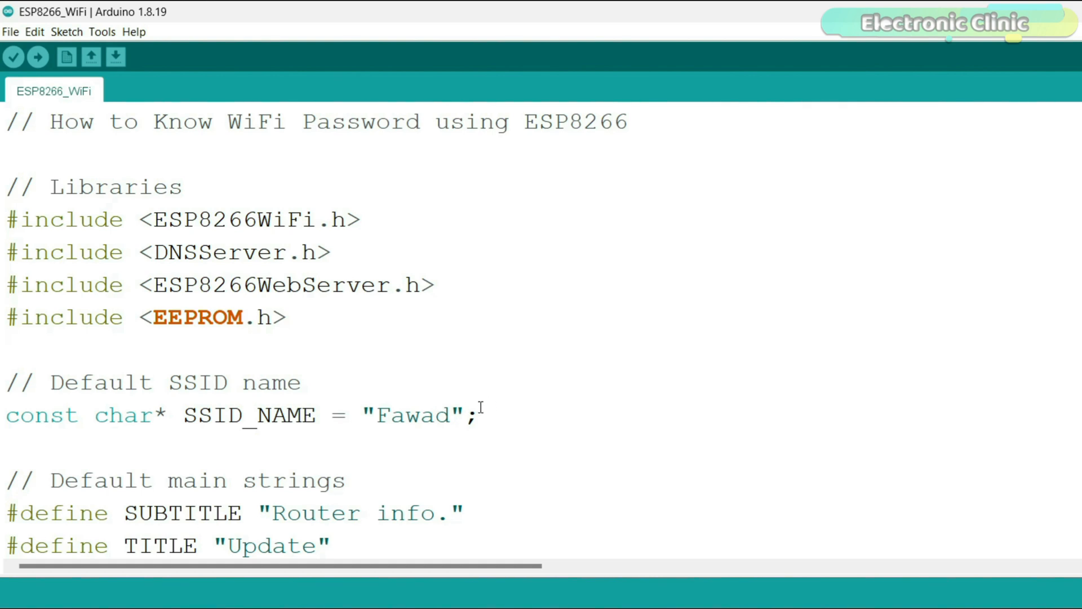
{"action": "mouse_move", "coordinate": [493, 402]}
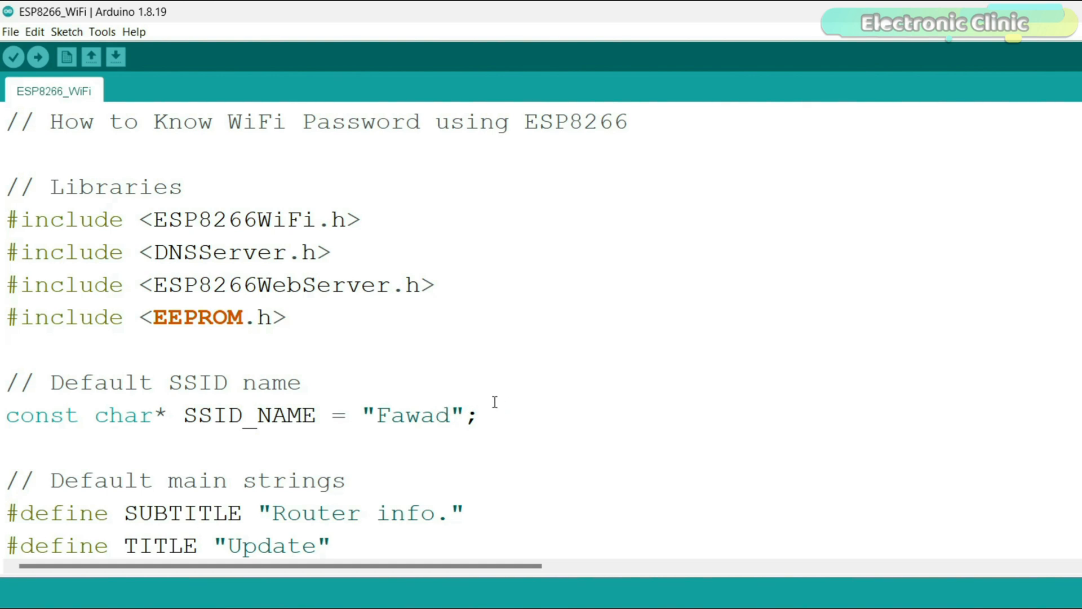
{"action": "scroll", "scroll_direction": "down", "scroll_amount": 3}
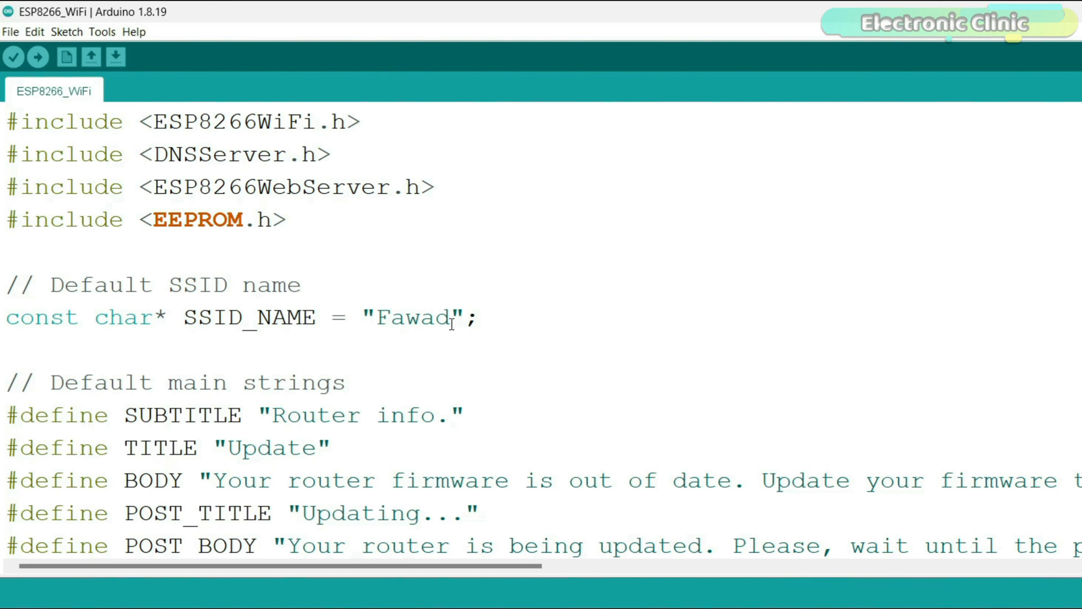
{"action": "scroll", "scroll_direction": "down", "scroll_amount": 3}
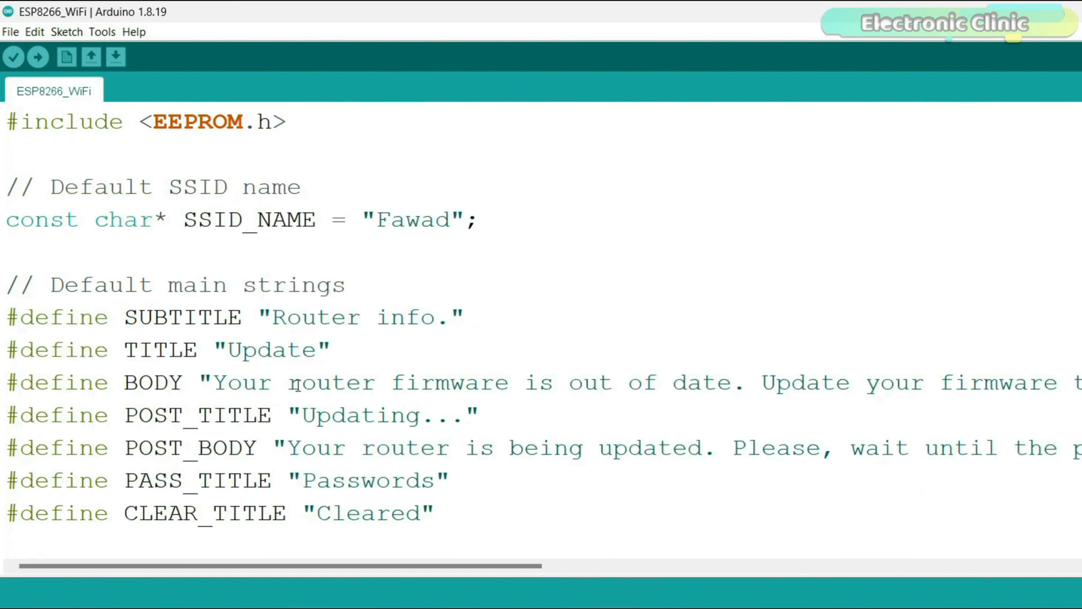
{"action": "mouse_move", "coordinate": [471, 565]}
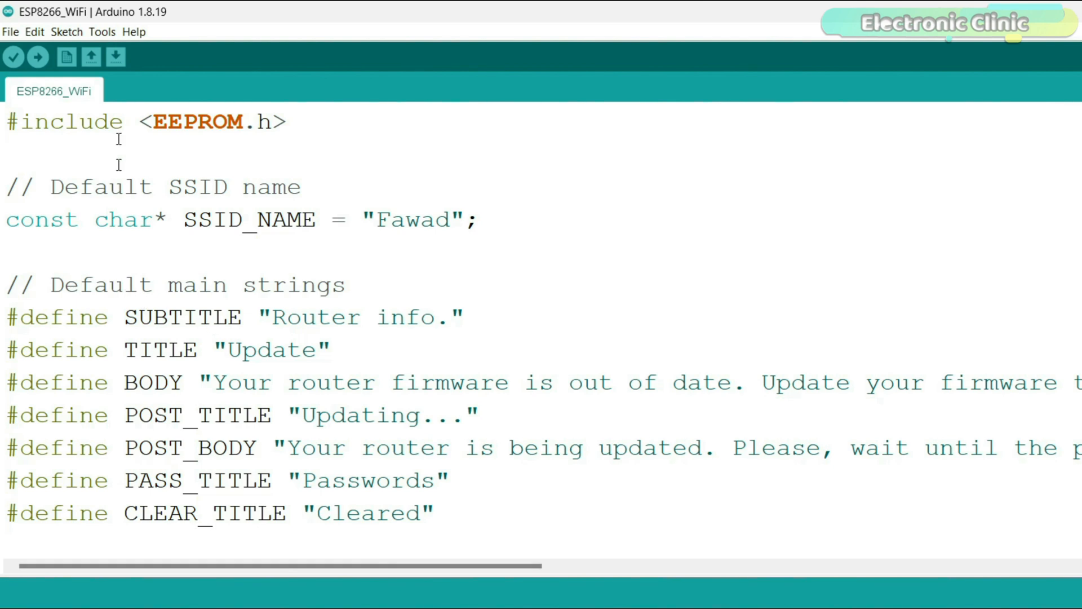
Step: Select the NodeMCU 1.0 (ESP-12E Module) board and upload the ESP8266_WiFi sketch
{"action": "left_click", "coordinate": [102, 31]}
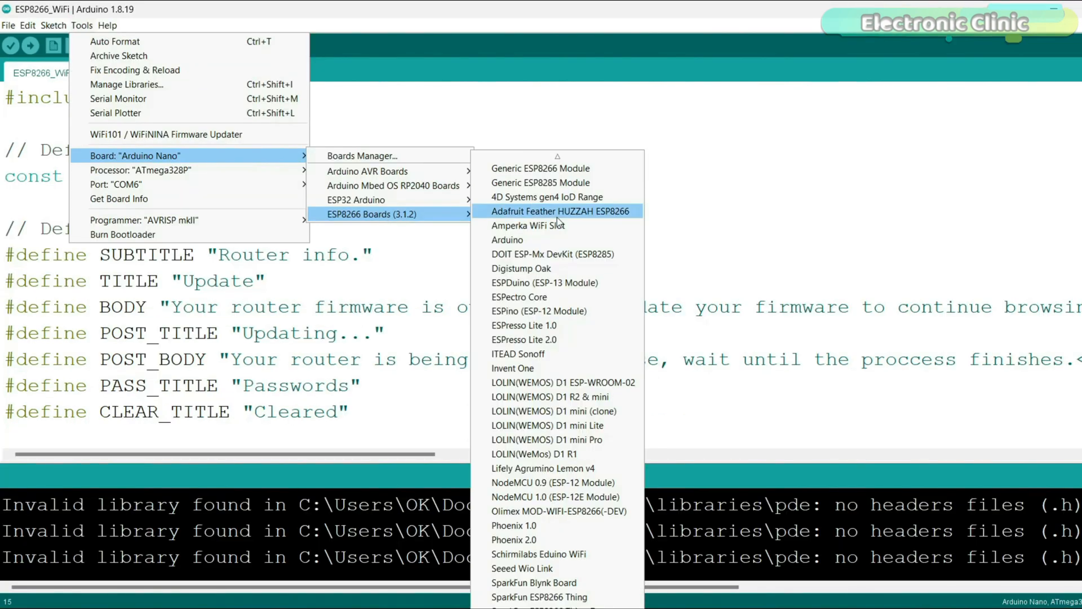
{"action": "mouse_move", "coordinate": [555, 481]}
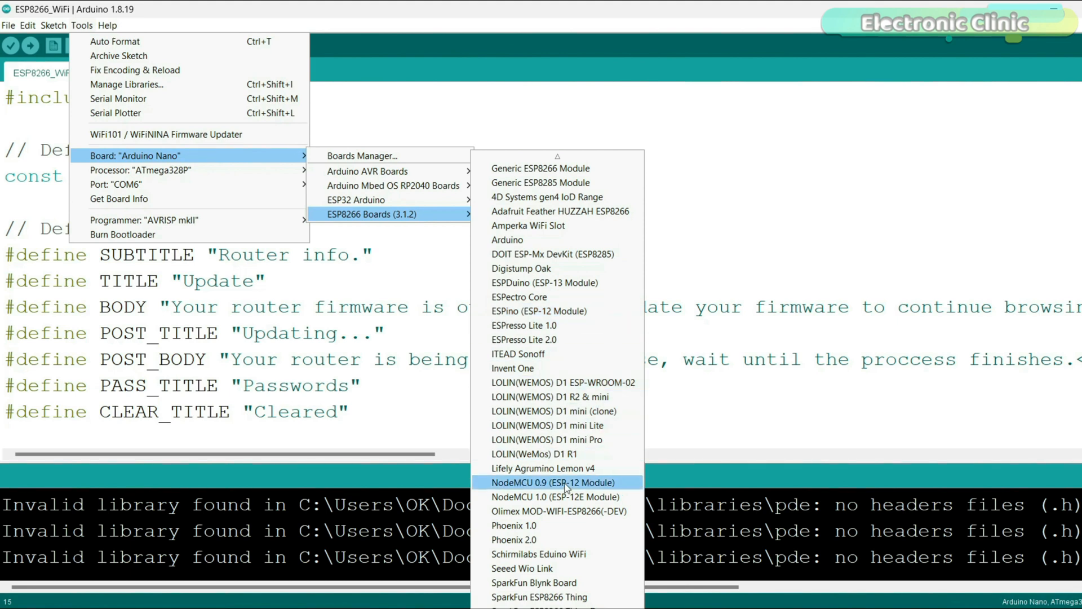
{"action": "left_click", "coordinate": [554, 481]}
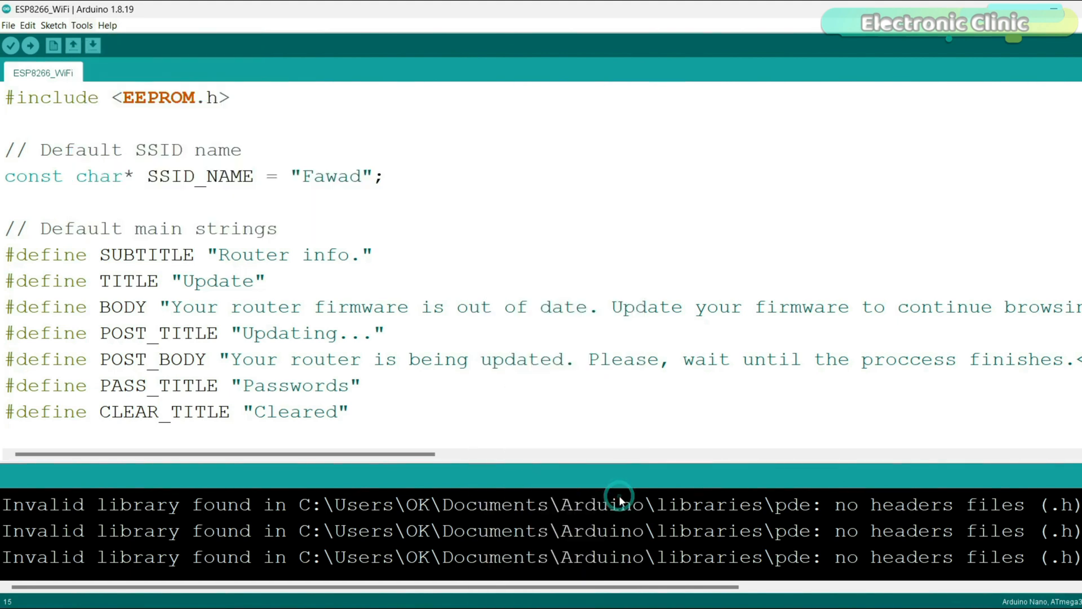
{"action": "left_click", "coordinate": [101, 32]}
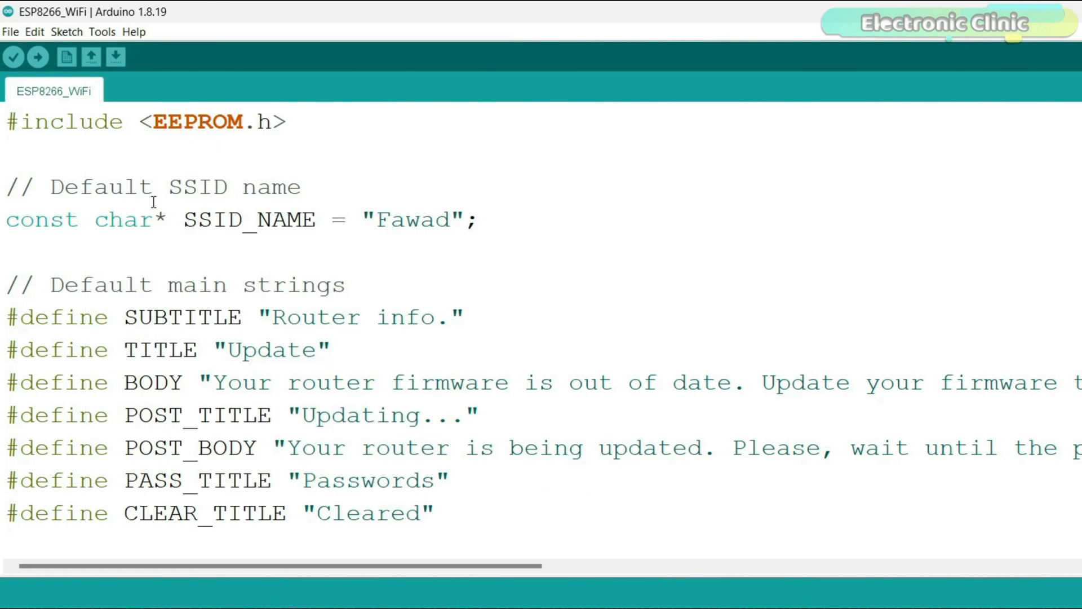
{"action": "left_click", "coordinate": [37, 56]}
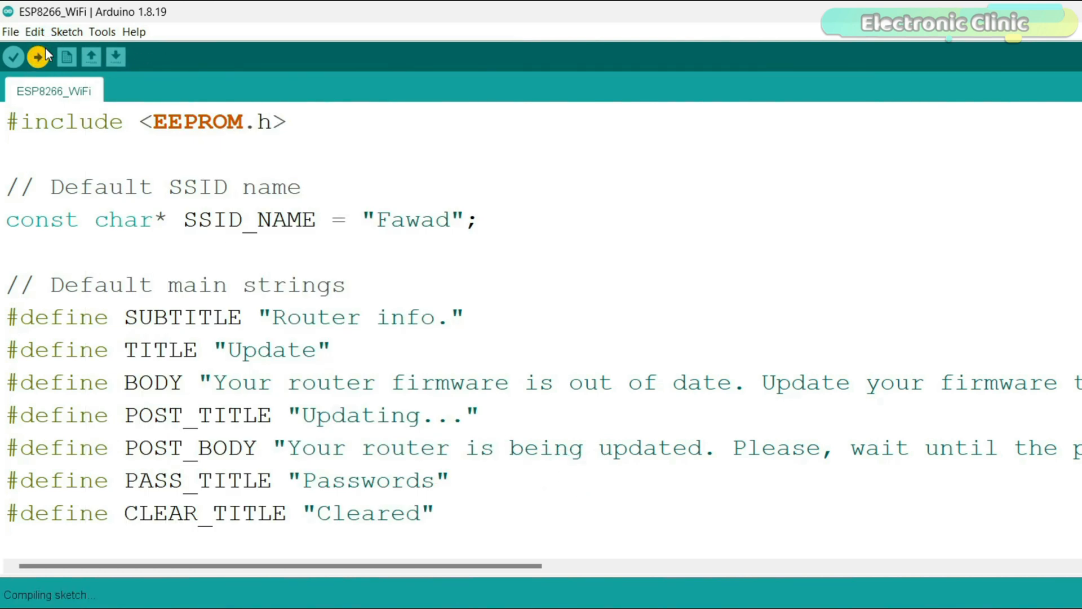
{"action": "left_click", "coordinate": [31, 58]}
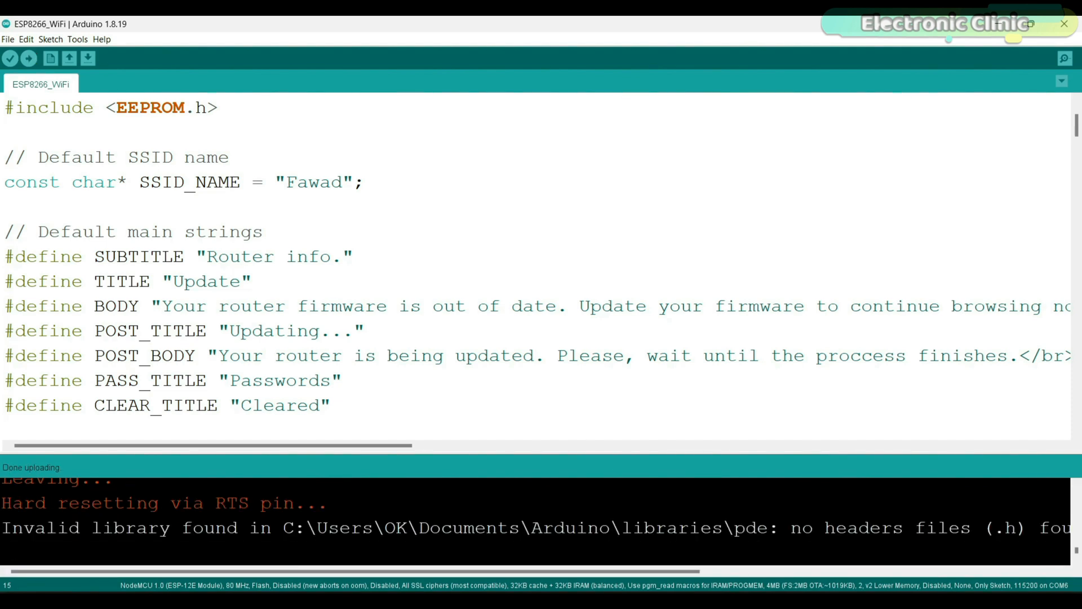
Step: Connect the laptop to the open fake access point network from Quick Settings
{"action": "left_click", "coordinate": [1066, 594]}
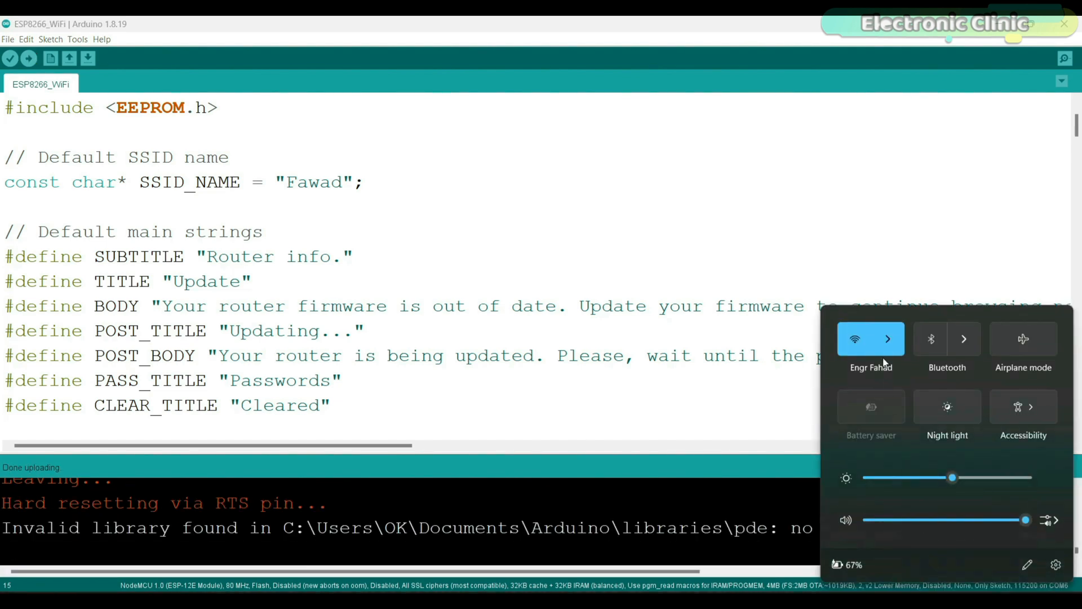
{"action": "left_click", "coordinate": [889, 340]}
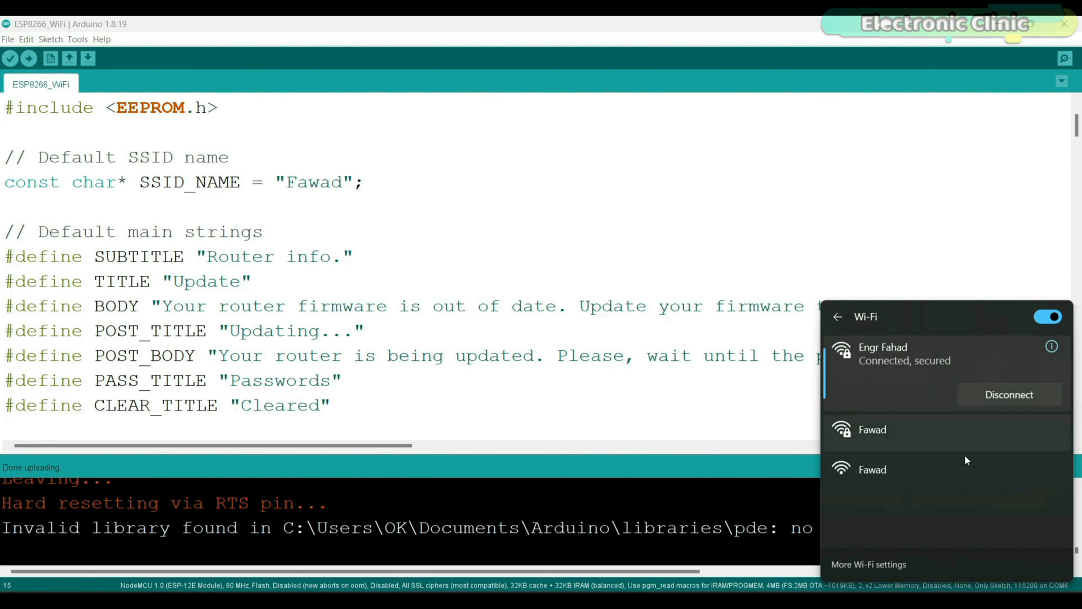
{"action": "mouse_move", "coordinate": [970, 430]}
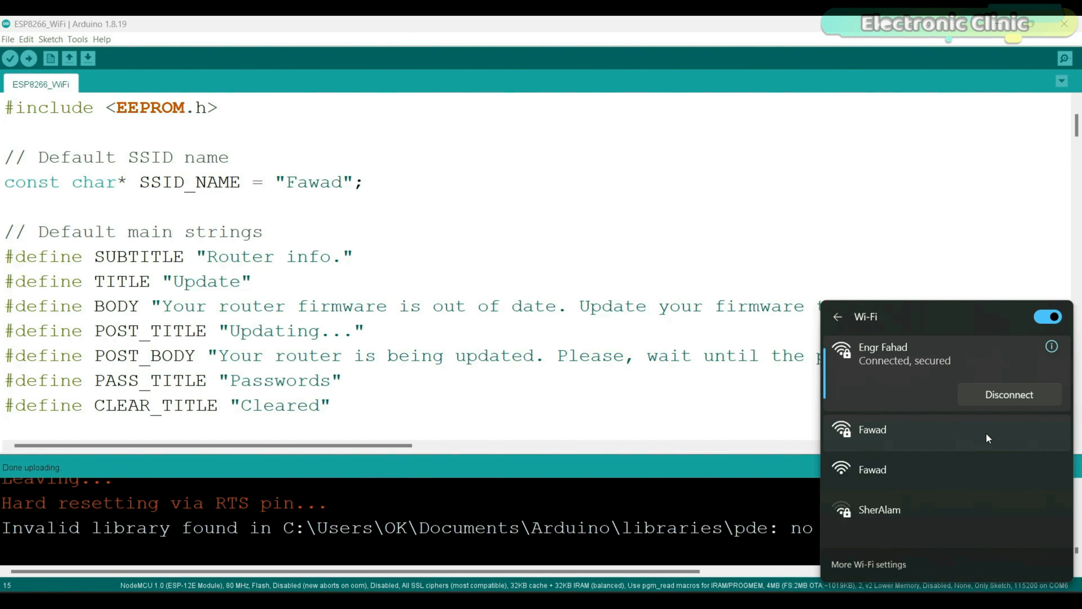
{"action": "mouse_move", "coordinate": [970, 475]}
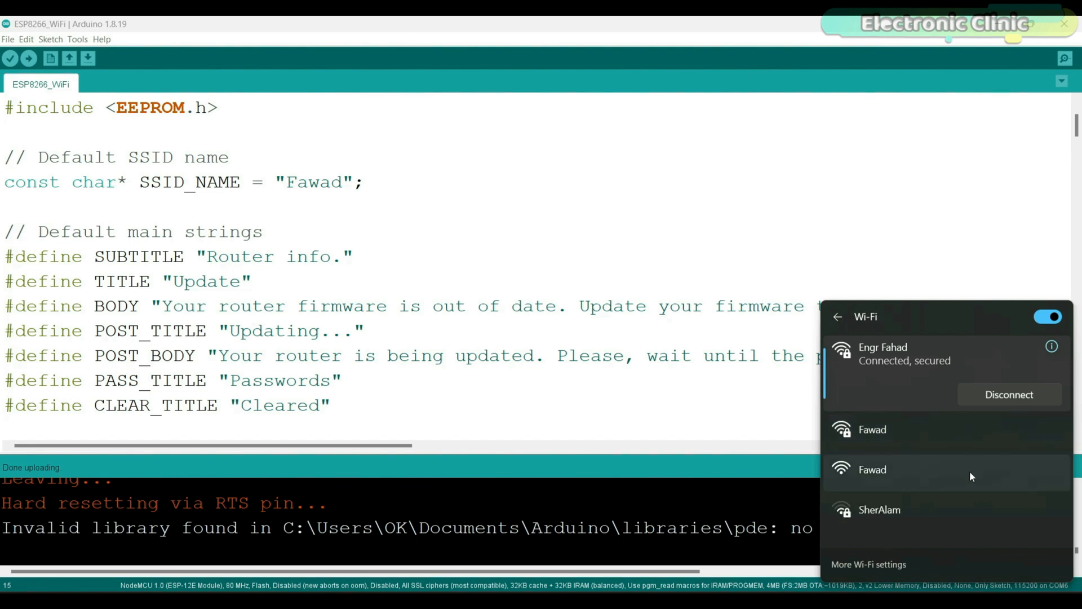
{"action": "left_click", "coordinate": [871, 469]}
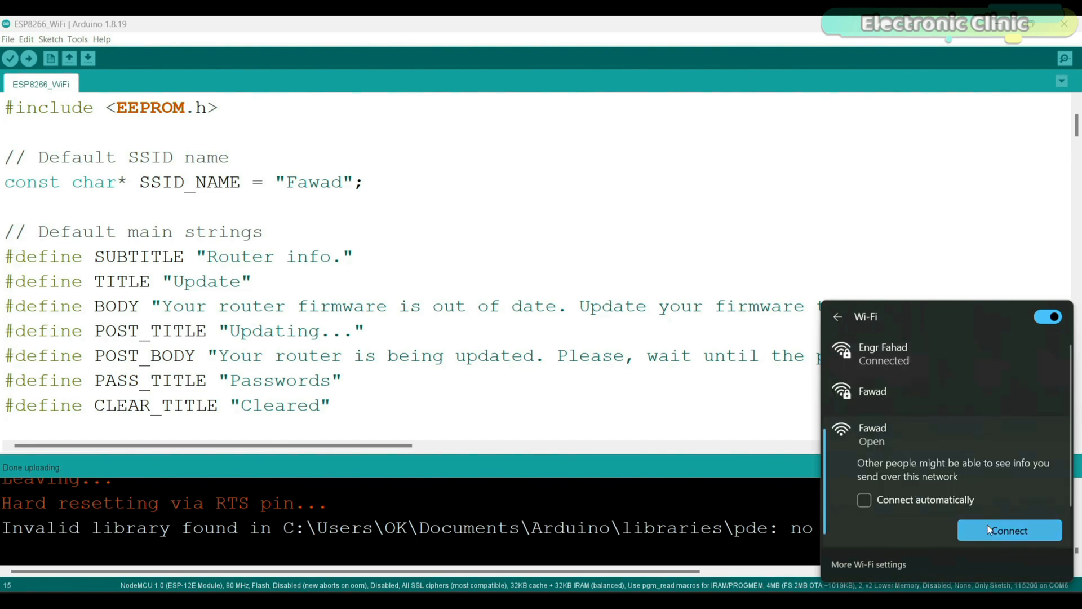
{"action": "left_click", "coordinate": [1007, 530]}
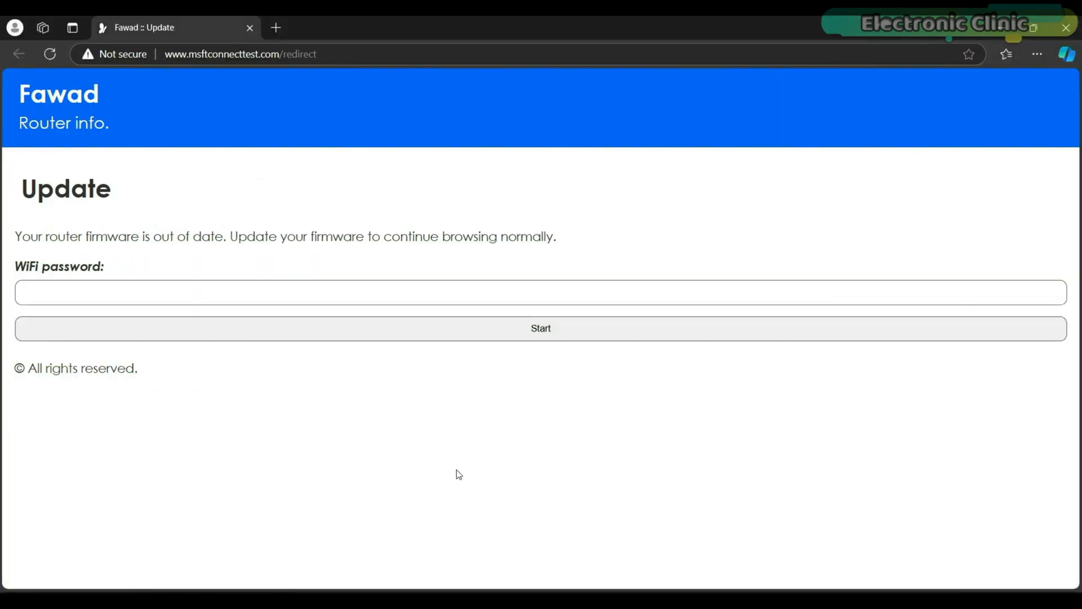
{"action": "mouse_move", "coordinate": [348, 458]}
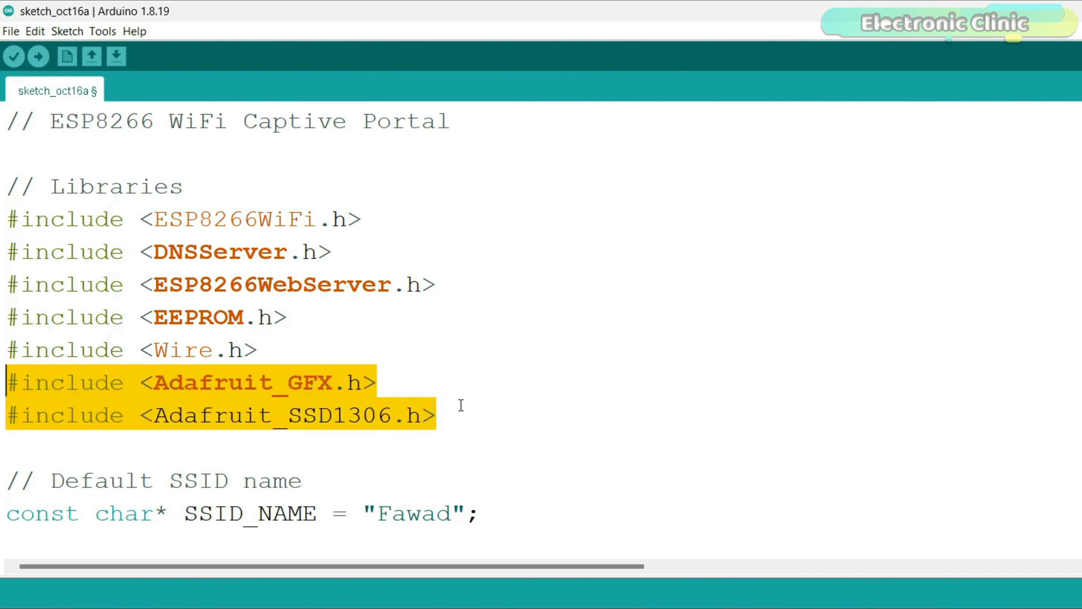
Step: Copy the Adafruit_GFX library name from the sketch and bring up the Library Manager
{"action": "left_click", "coordinate": [331, 382]}
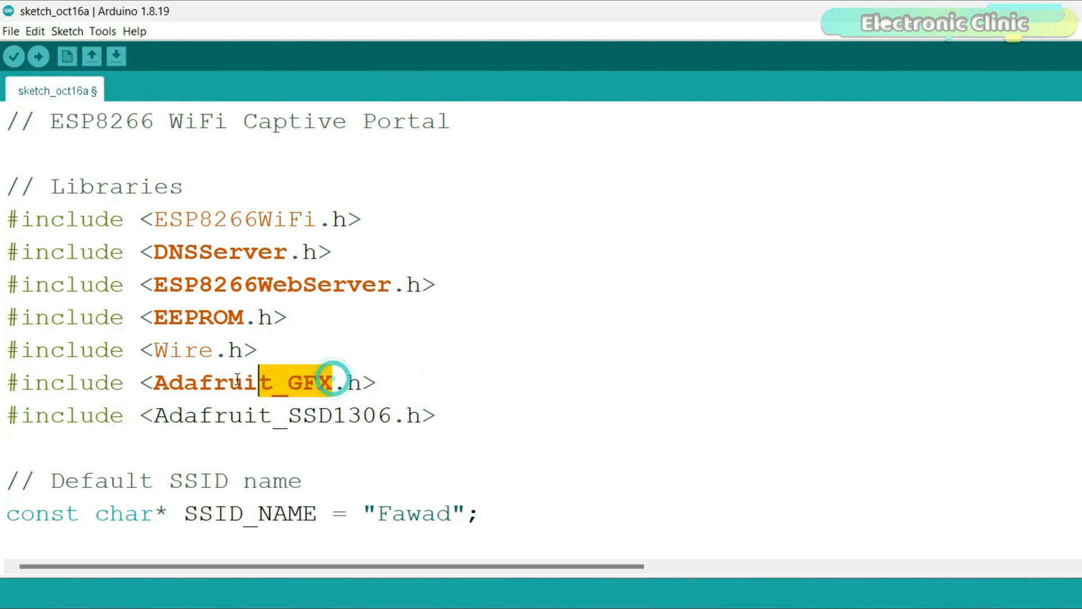
{"action": "right_click", "coordinate": [332, 382]}
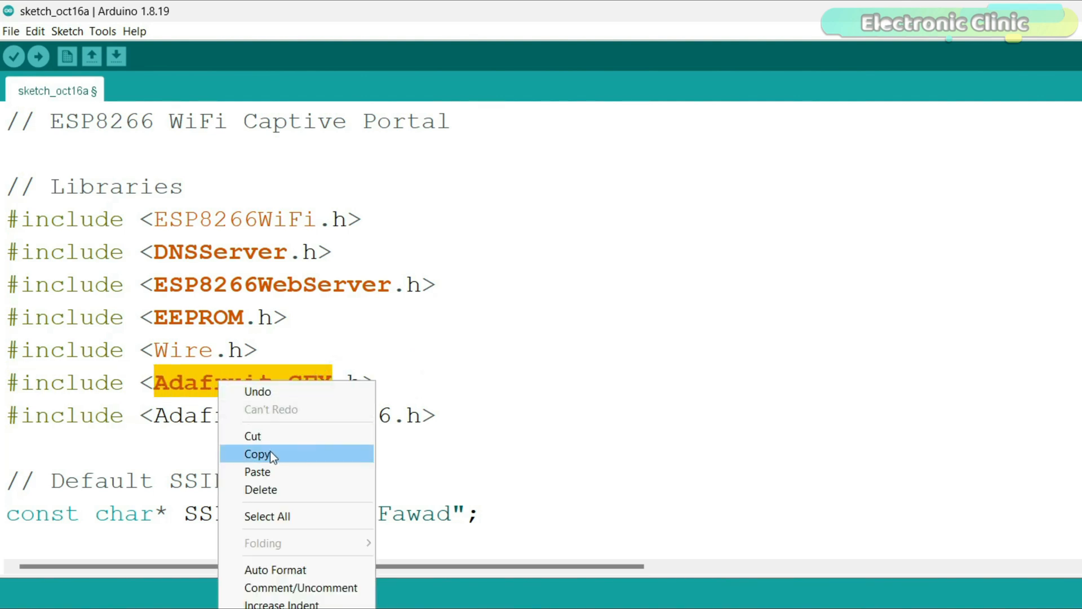
{"action": "left_click", "coordinate": [256, 453]}
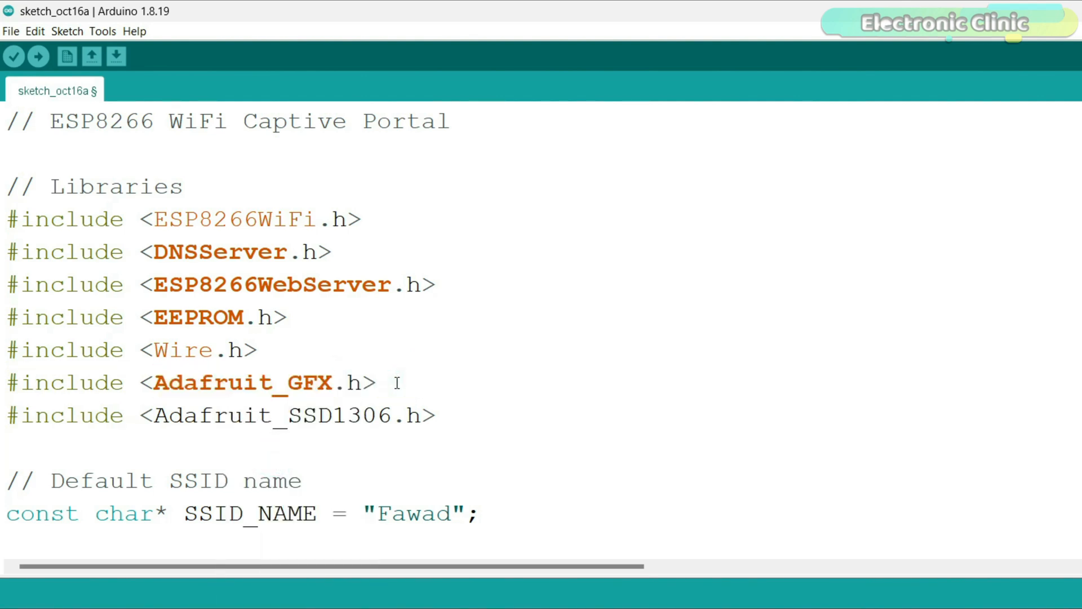
{"action": "left_click", "coordinate": [67, 31]}
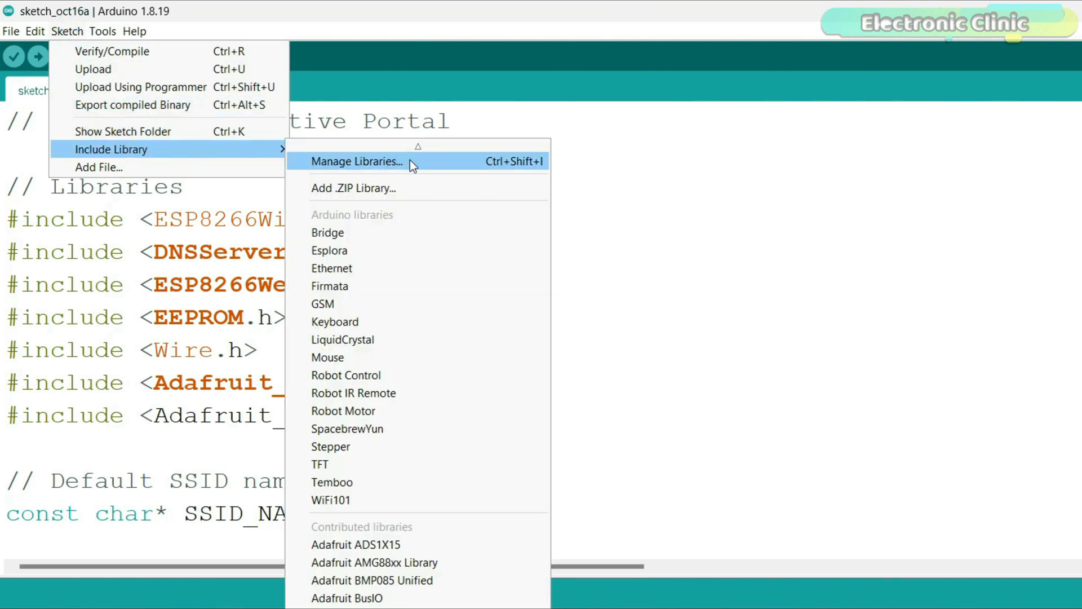
{"action": "left_click", "coordinate": [355, 161]}
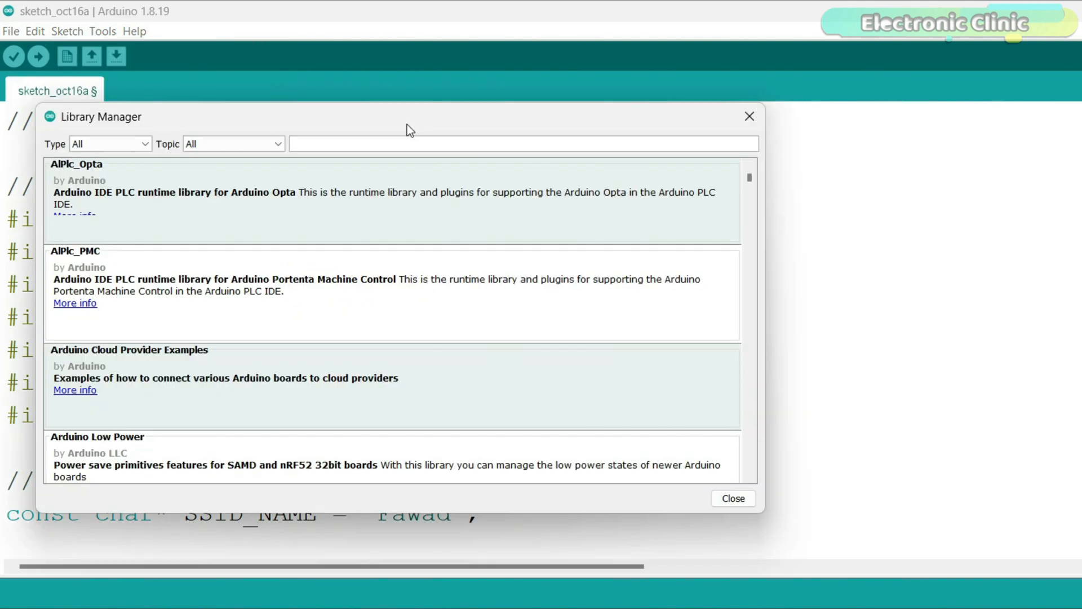
Step: Search Adafruit_GFX and ssd1306 to confirm both libraries are installed
{"action": "type", "text": "Adafruit_GFX"}
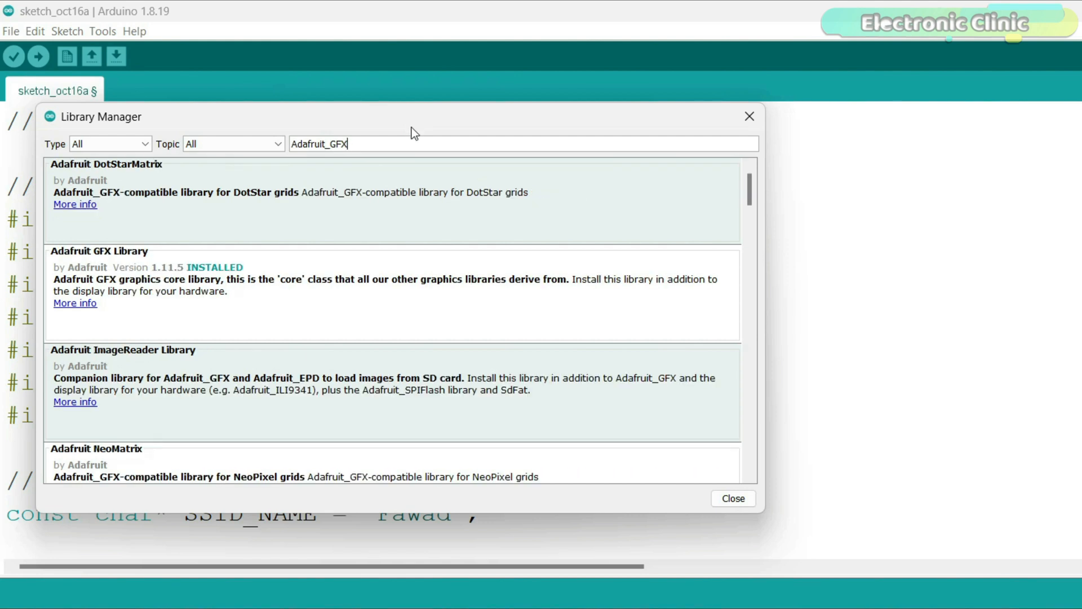
{"action": "left_click", "coordinate": [331, 283]}
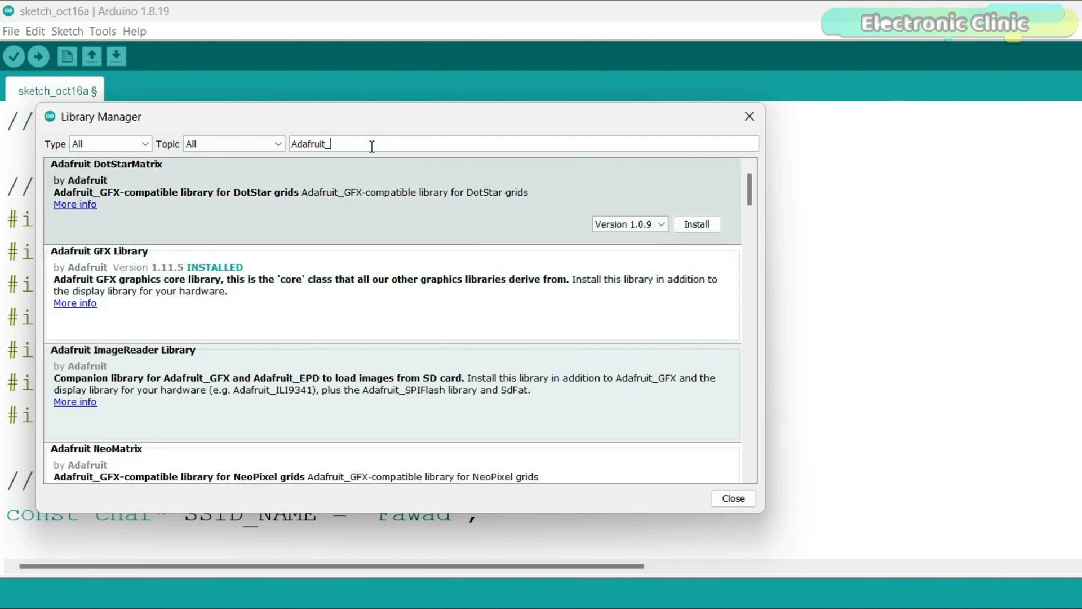
{"action": "type", "text": "ssd1306"}
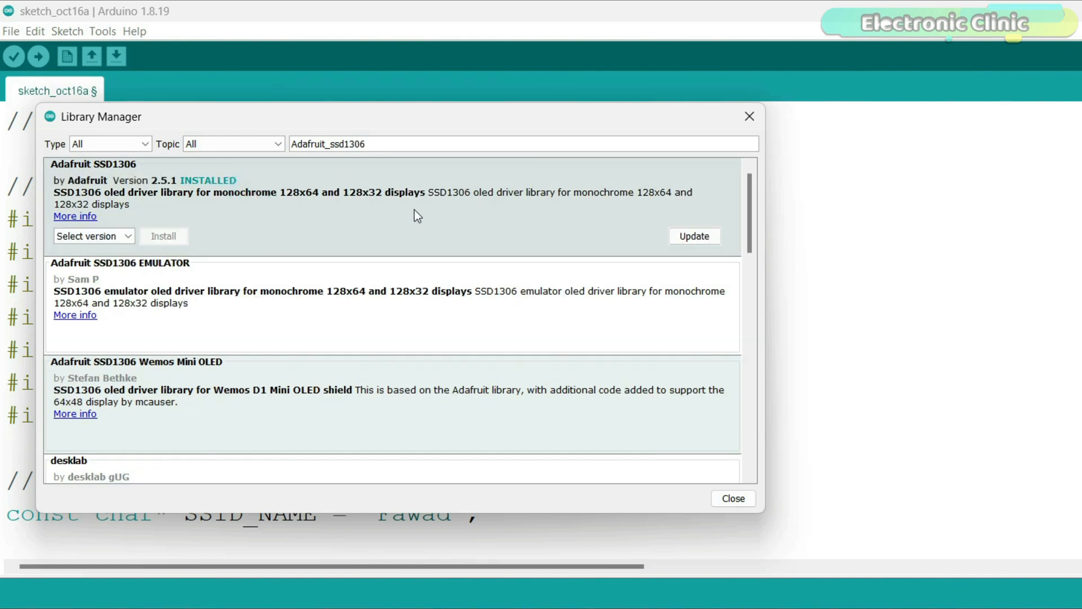
{"action": "left_click", "coordinate": [732, 498]}
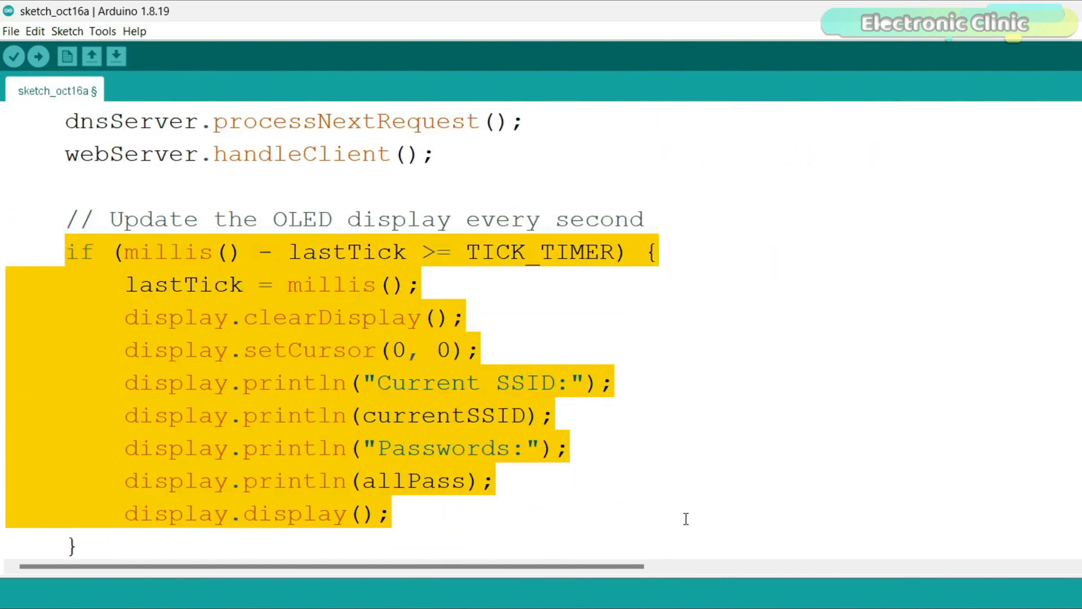
{"action": "scroll", "scroll_direction": "up", "scroll_amount": 3}
{"action": "type", "text": "192.1.1.1/pass"}
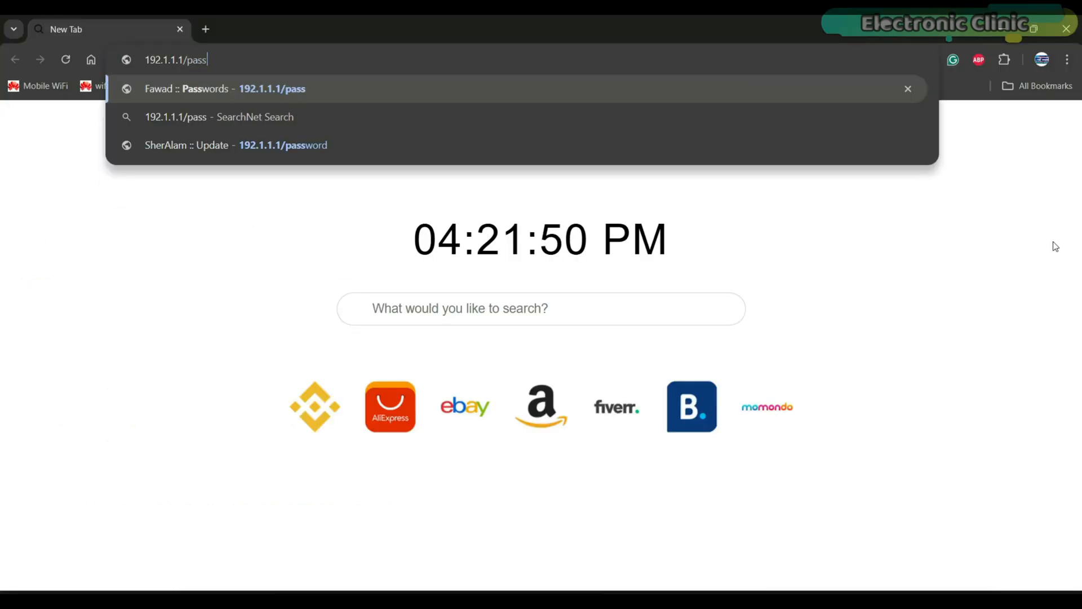
Step: View the captured passwords at 192.1.1.1/pass and clear the stored list
{"action": "left_click", "coordinate": [224, 87]}
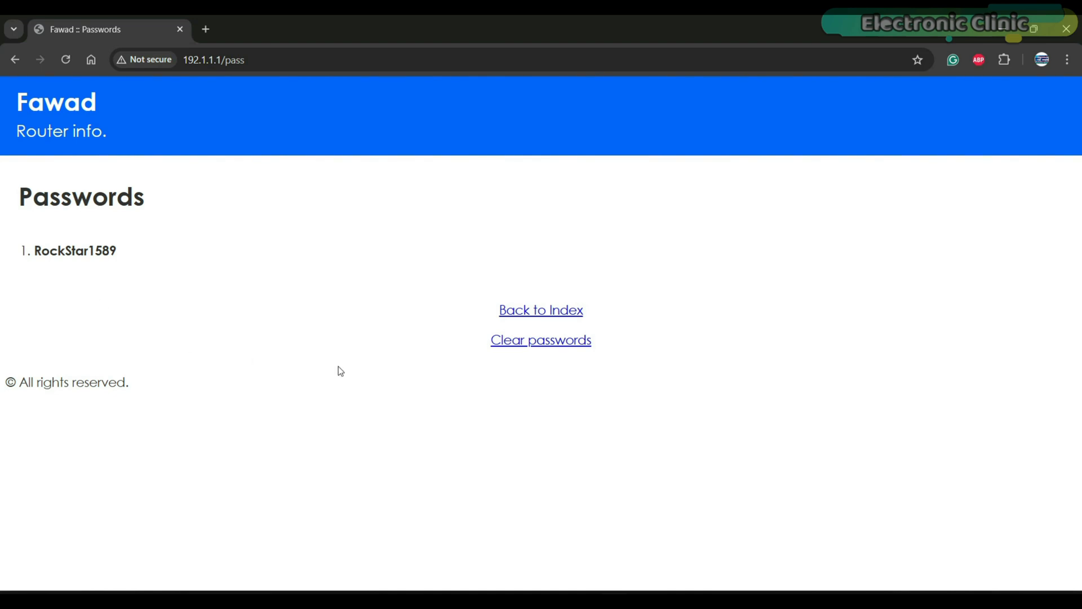
{"action": "mouse_move", "coordinate": [575, 355]}
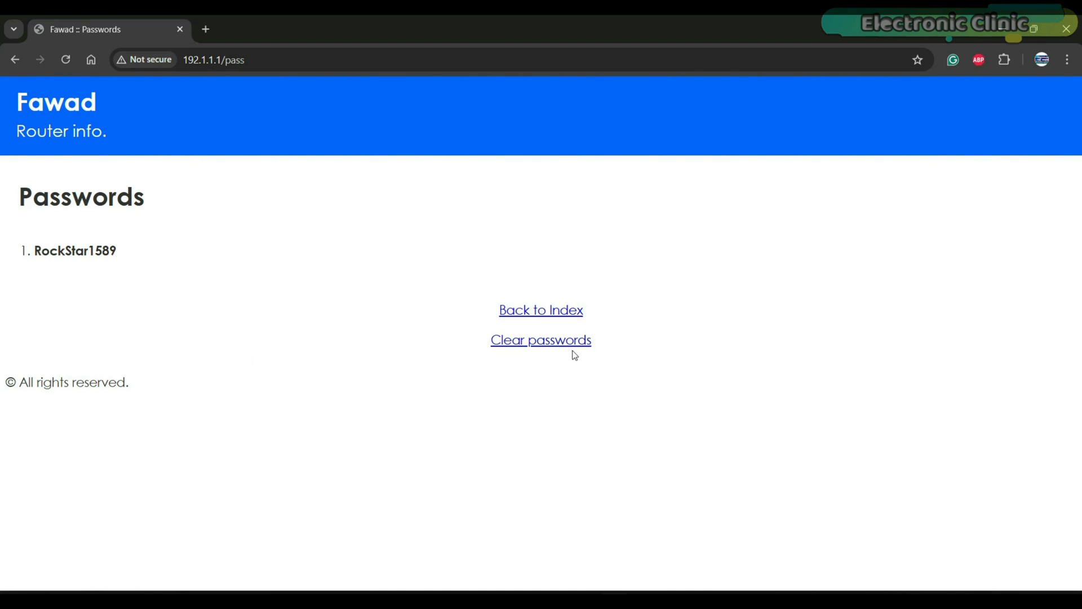
{"action": "left_click", "coordinate": [539, 340]}
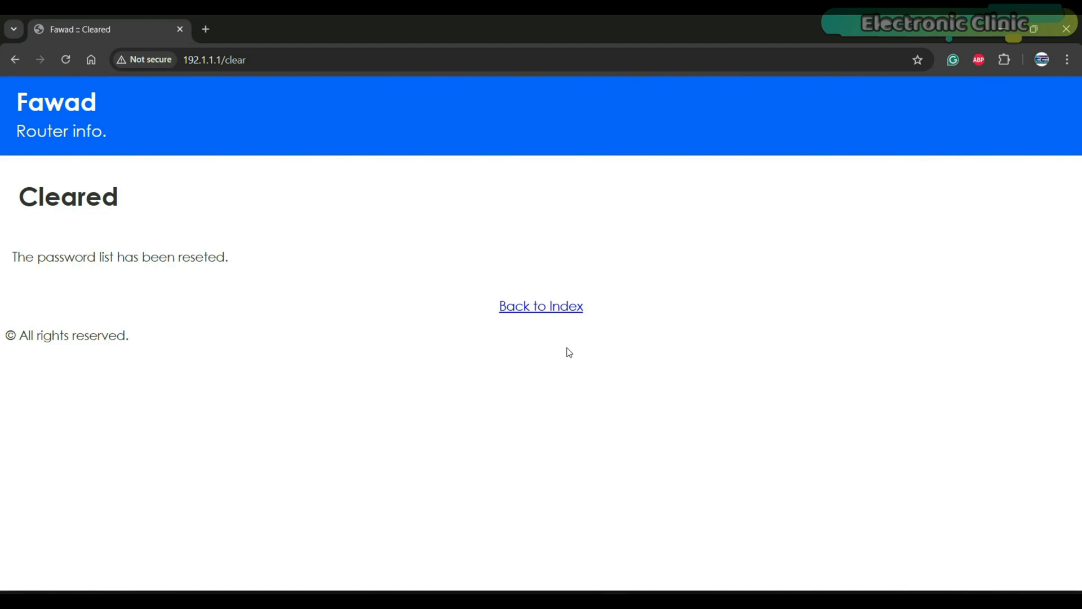
Step: Go to 192.1.1.1/ssid and enter Electronic Clinic as the new SSID
{"action": "left_click", "coordinate": [214, 59]}
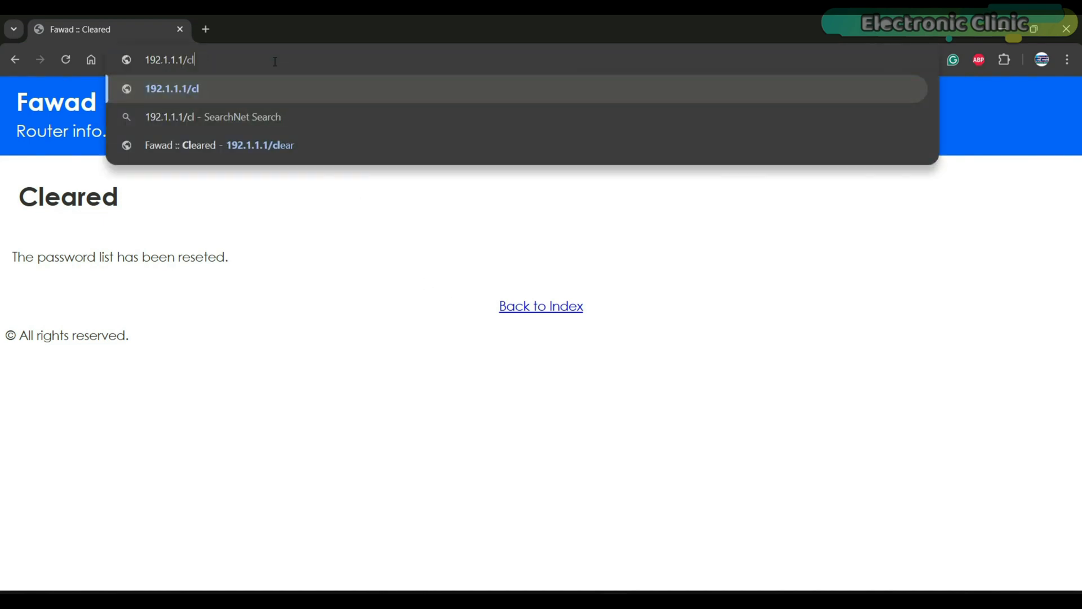
{"action": "type", "text": "ssid"}
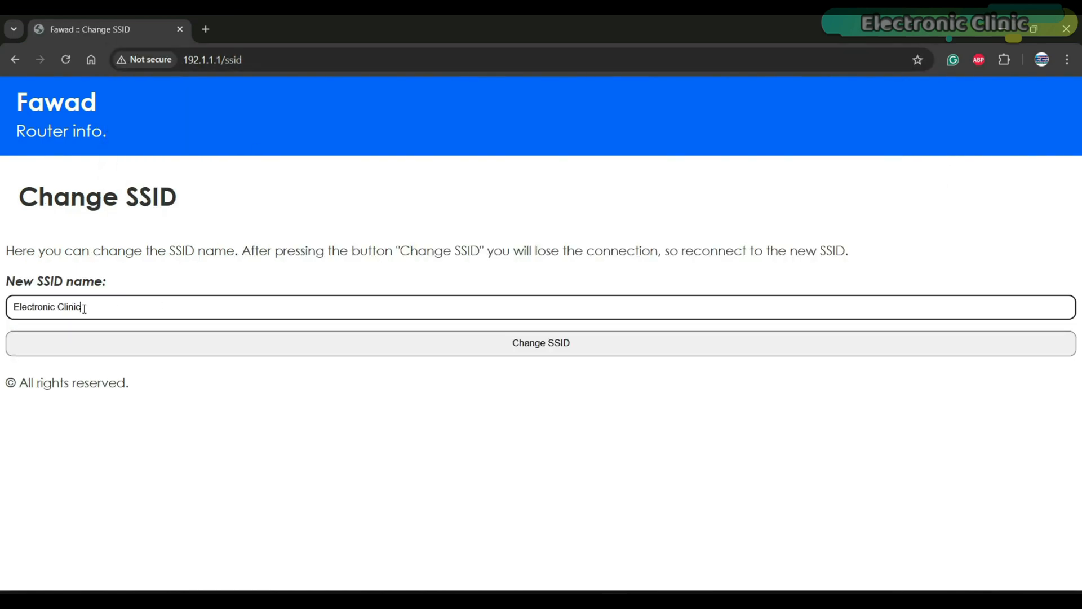
{"action": "left_click", "coordinate": [540, 343]}
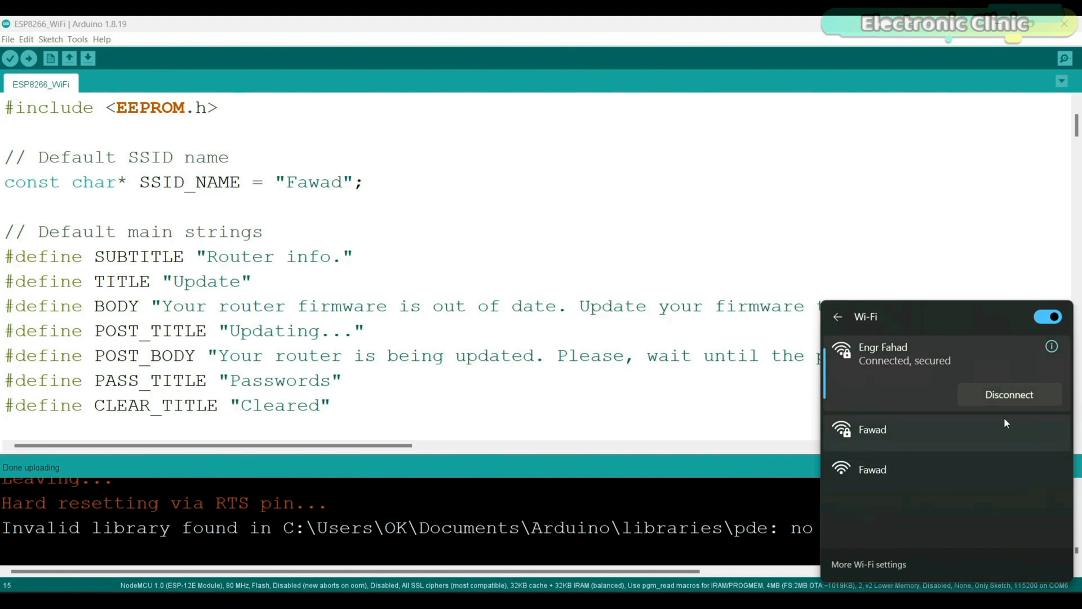
{"action": "mouse_move", "coordinate": [1001, 449]}
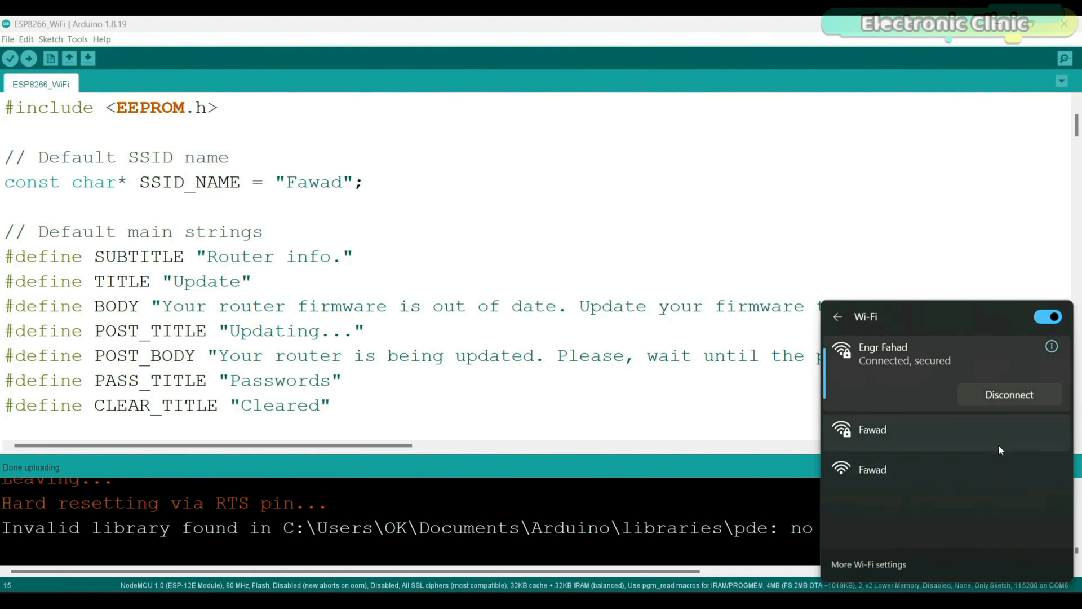
{"action": "mouse_move", "coordinate": [987, 436]}
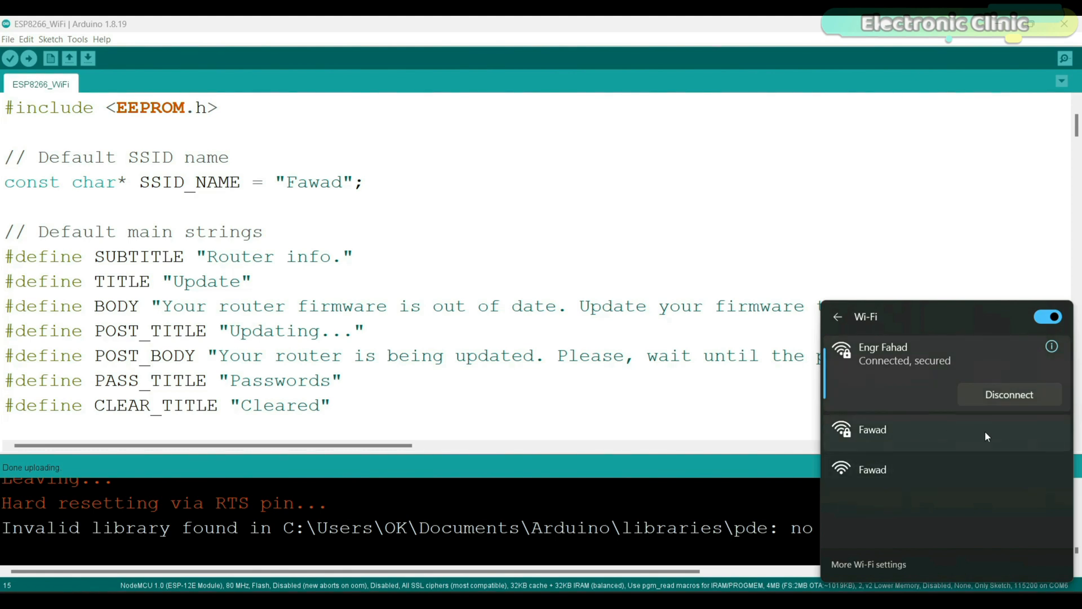